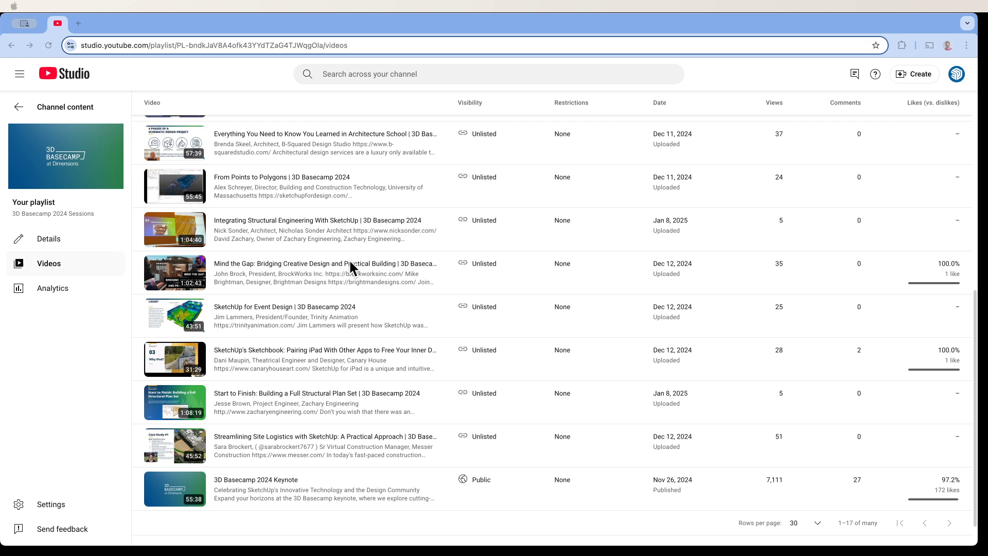
mouse_move(303, 498)
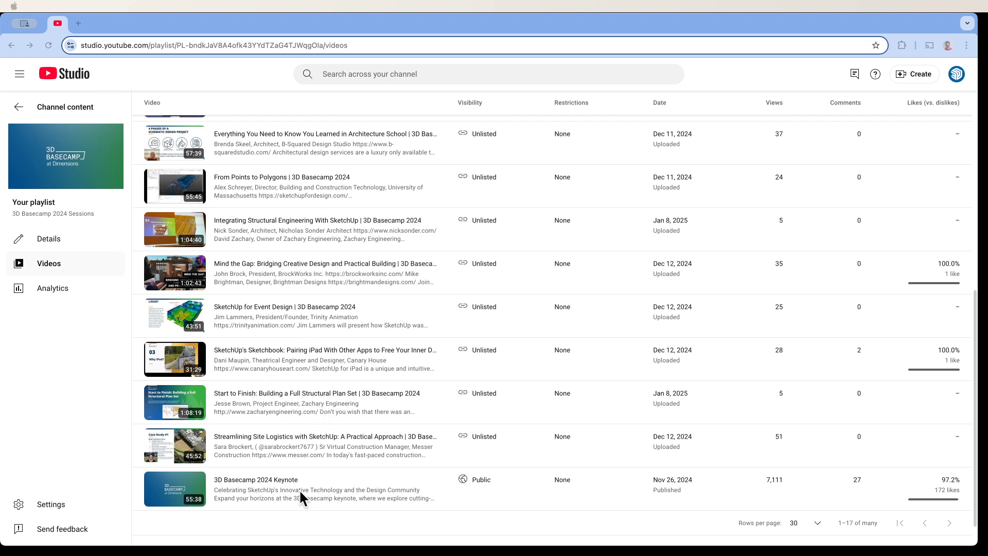
mouse_move(403, 501)
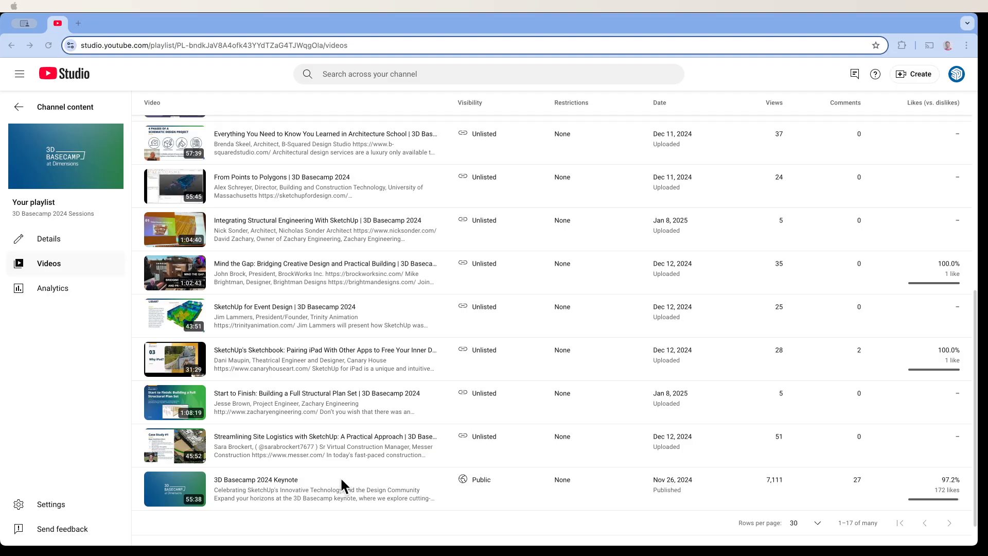
mouse_move(407, 468)
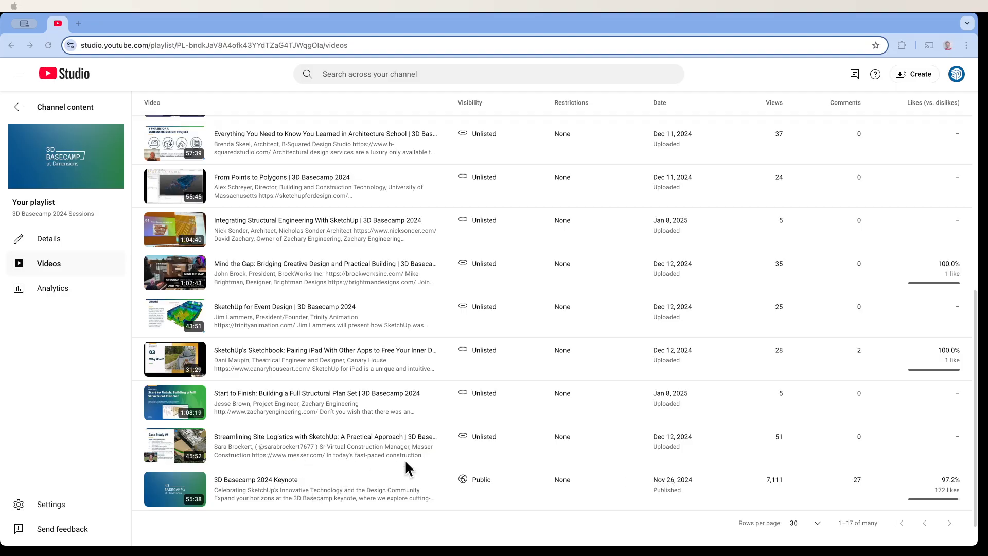
mouse_move(429, 464)
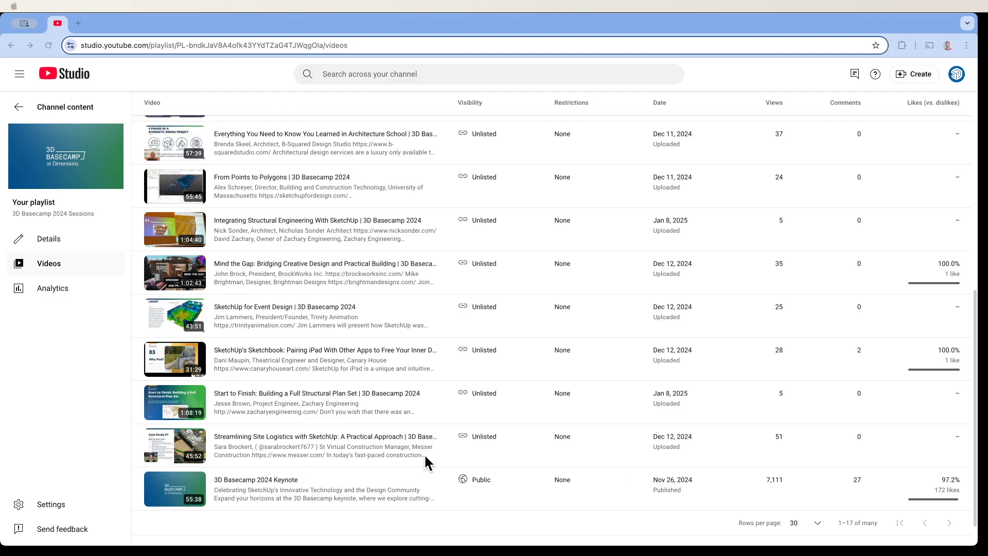
mouse_move(372, 434)
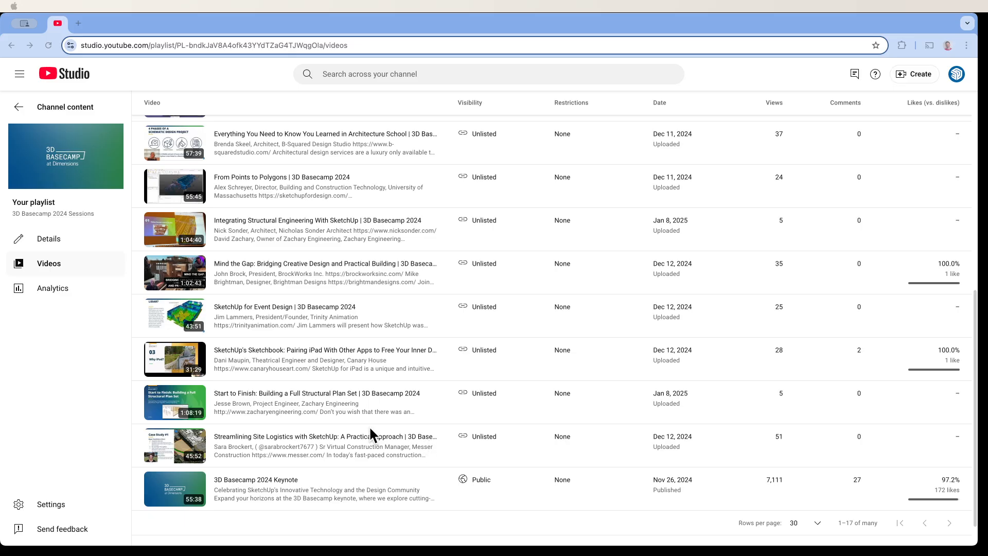
mouse_move(370, 338)
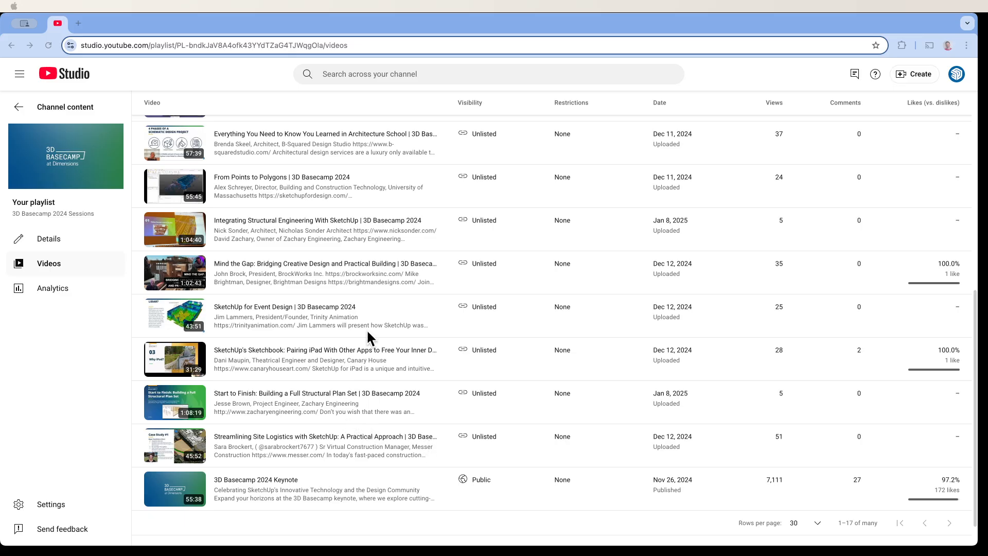
mouse_move(353, 311)
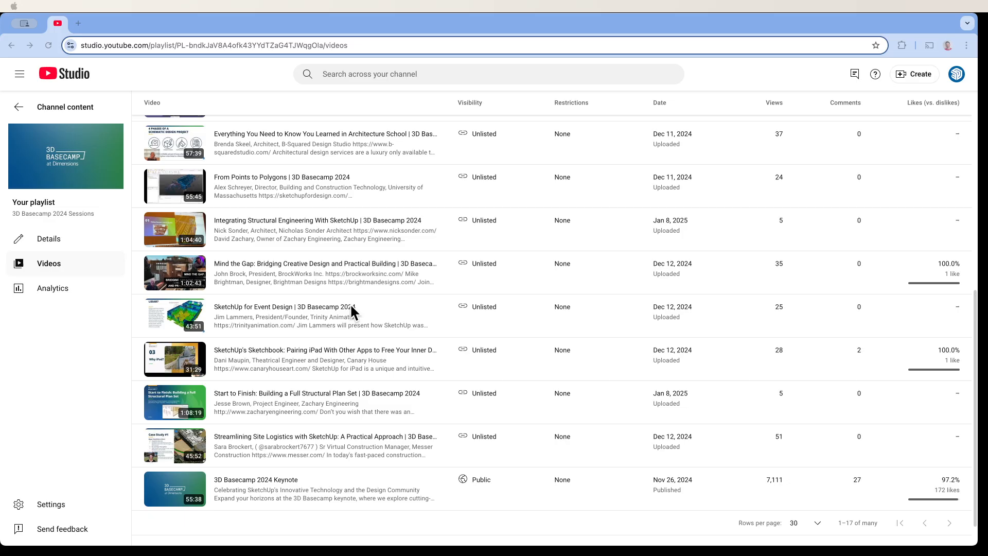
mouse_move(417, 253)
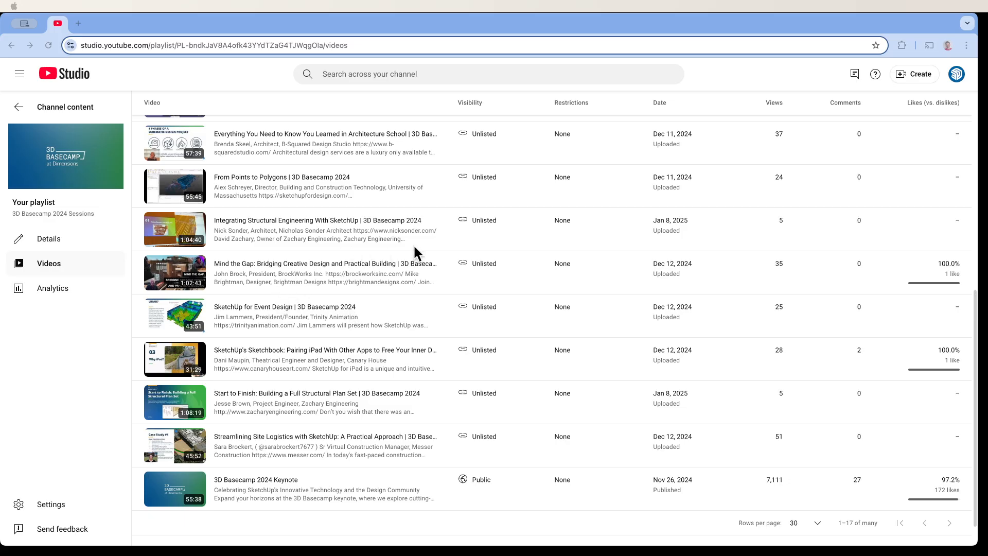
mouse_move(306, 476)
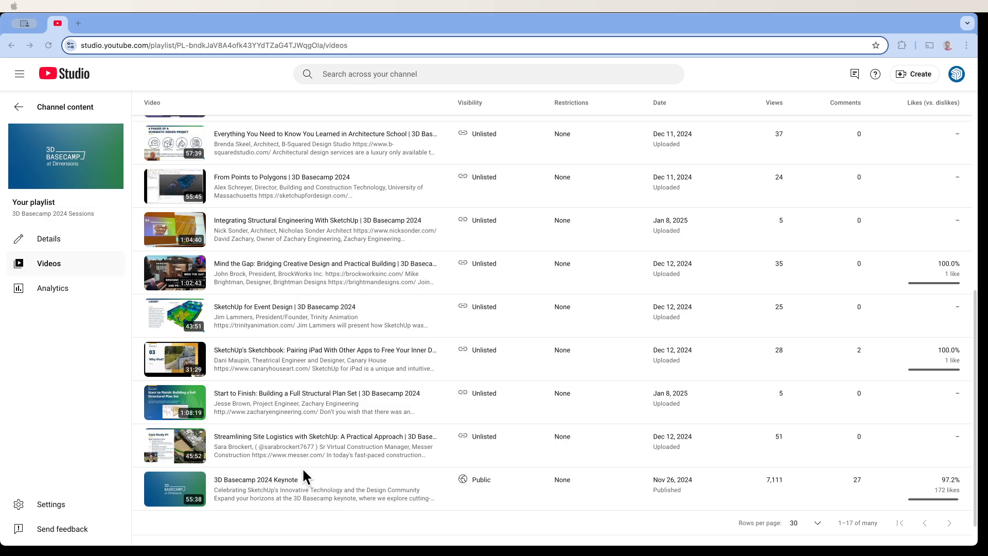
mouse_move(318, 455)
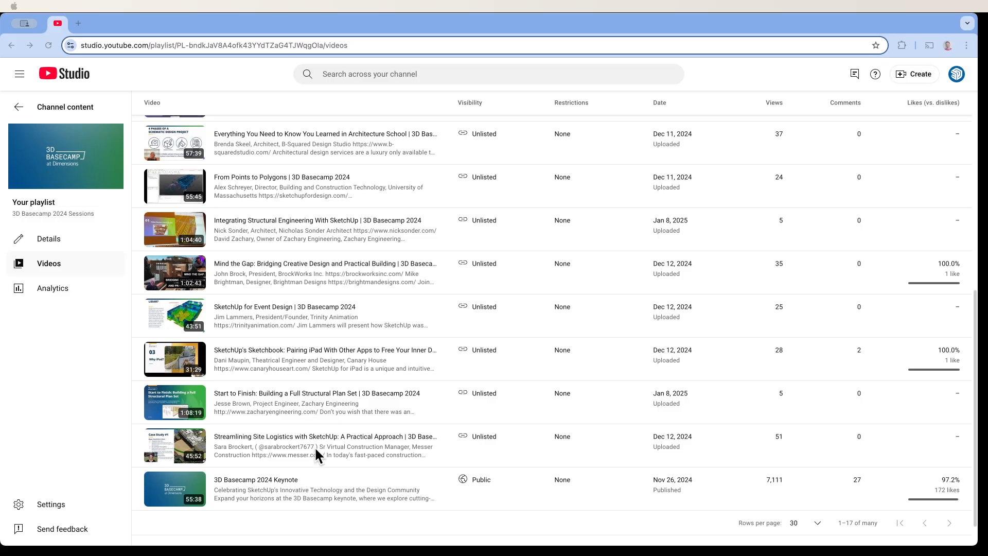
mouse_move(270, 454)
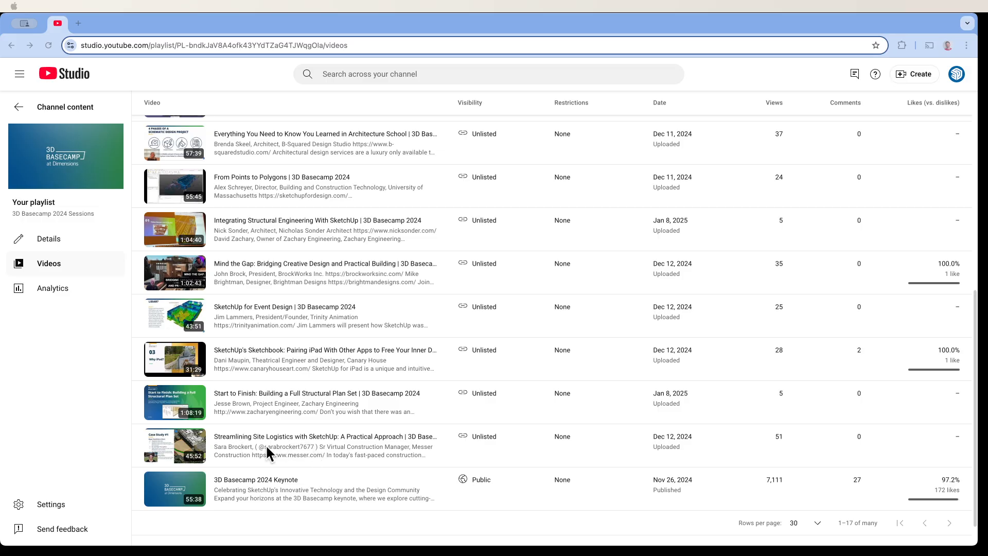
mouse_move(265, 444)
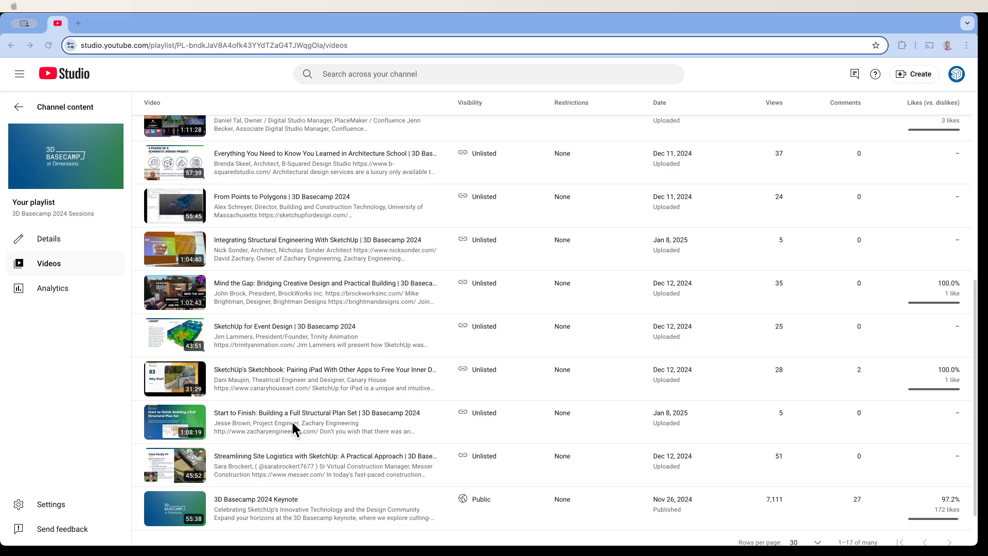
mouse_move(371, 428)
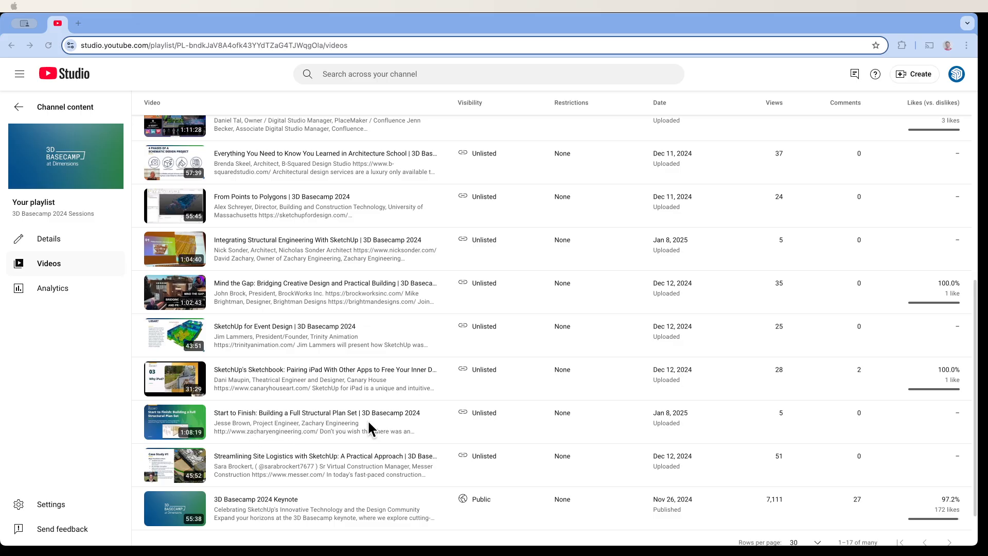
mouse_move(229, 428)
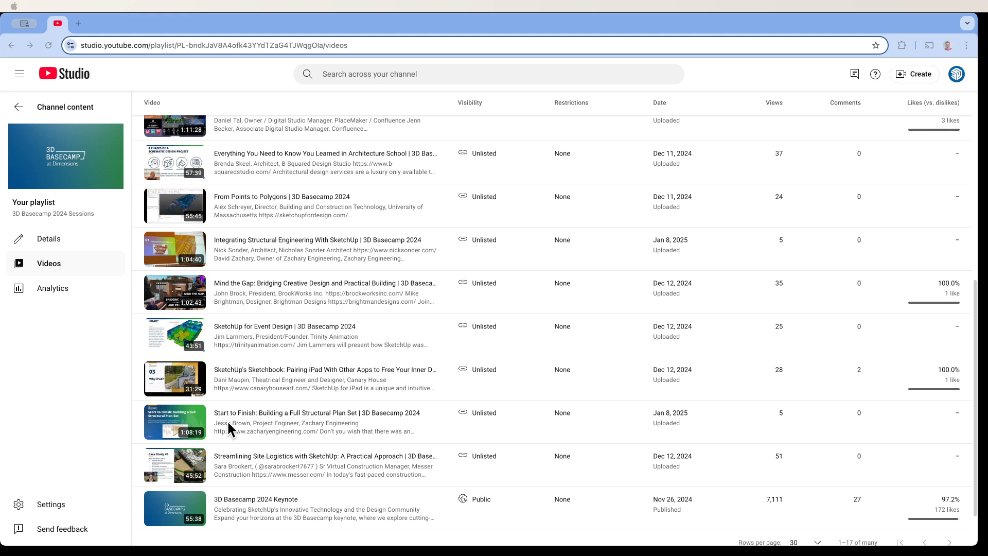
mouse_move(252, 377)
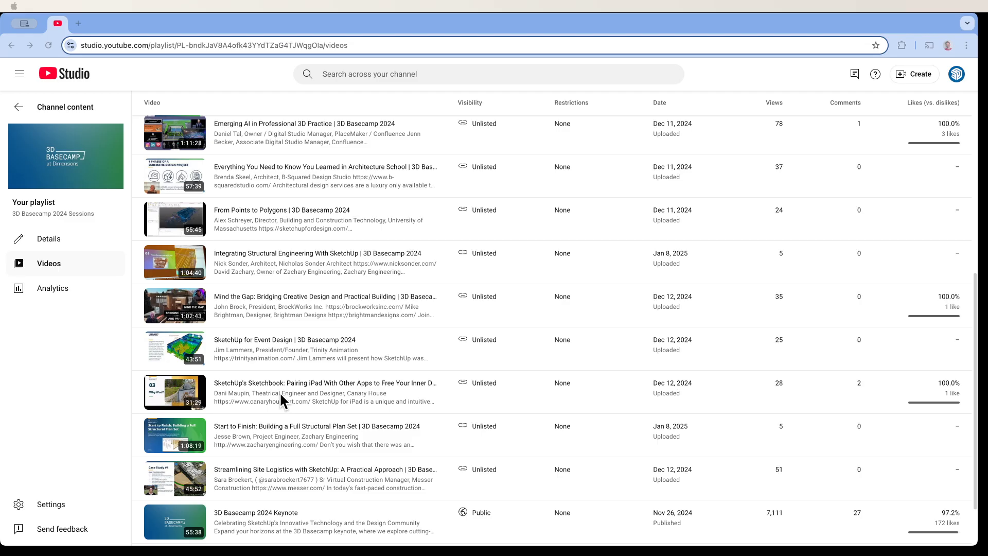
mouse_move(368, 398)
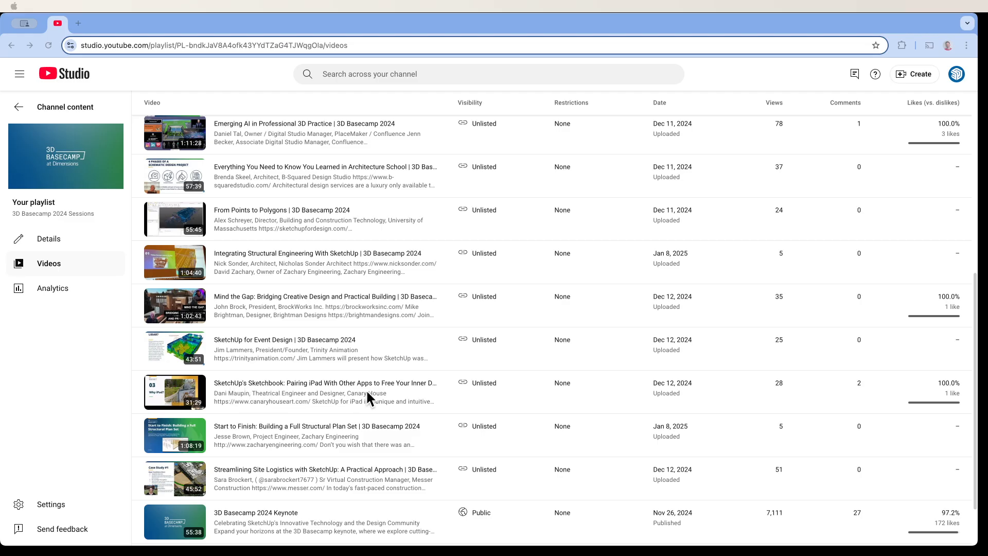
mouse_move(277, 391)
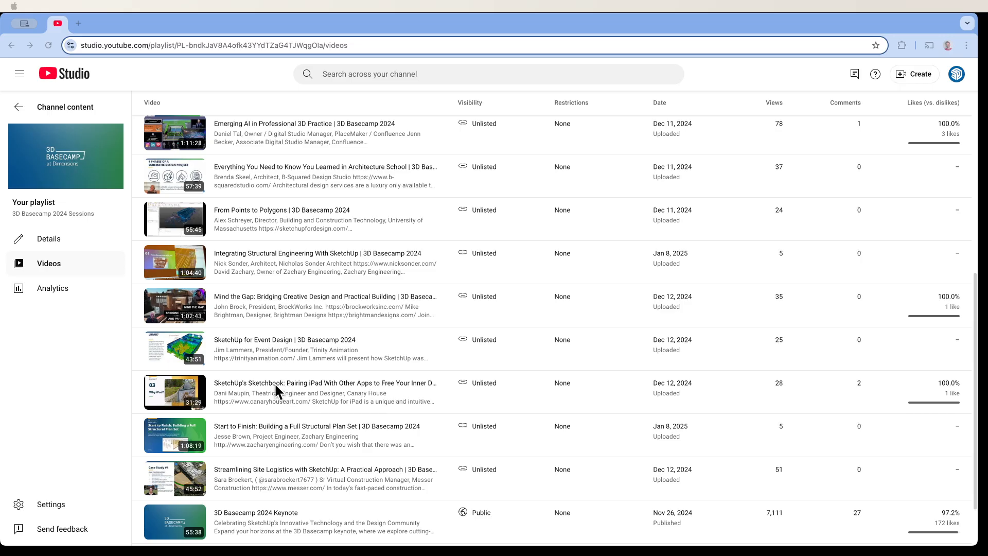
mouse_move(256, 392)
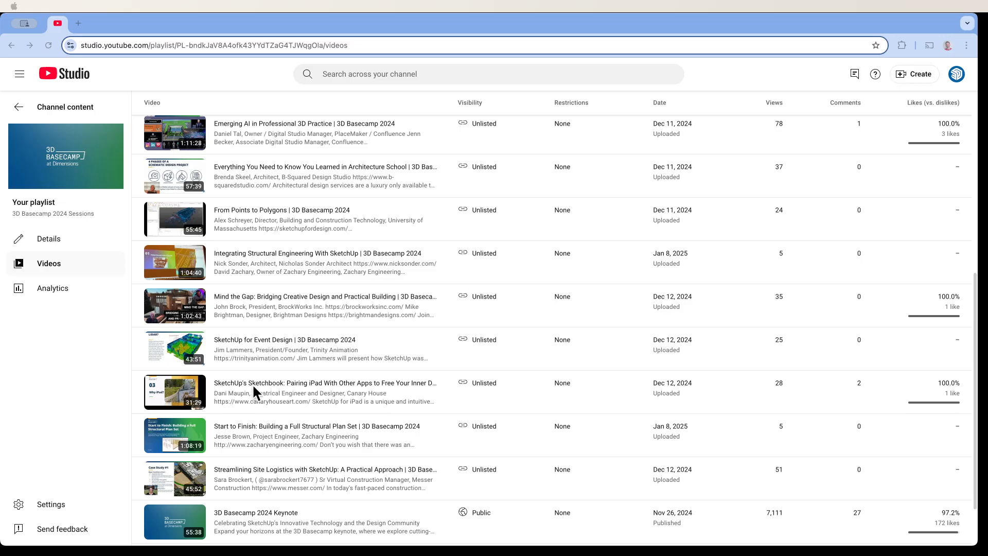
mouse_move(229, 398)
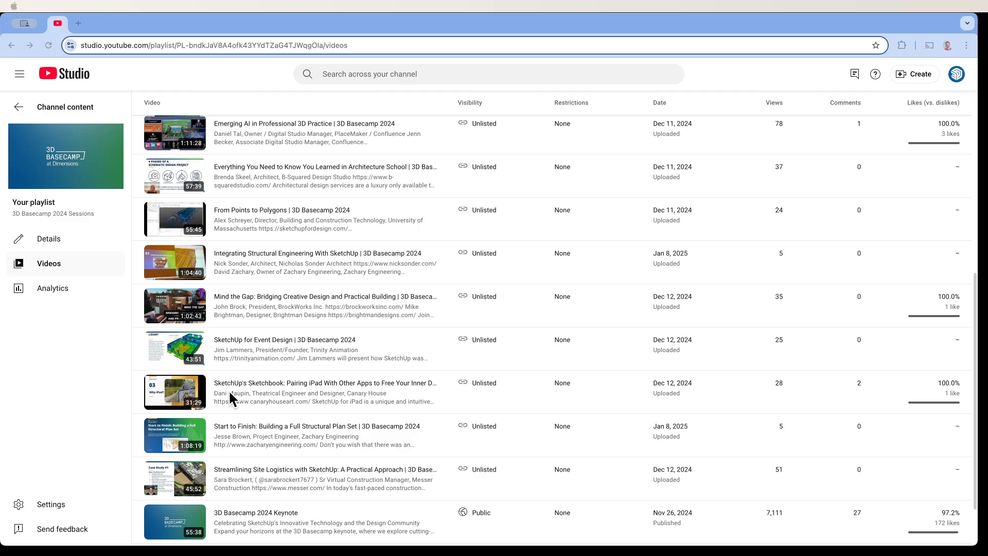
mouse_move(251, 389)
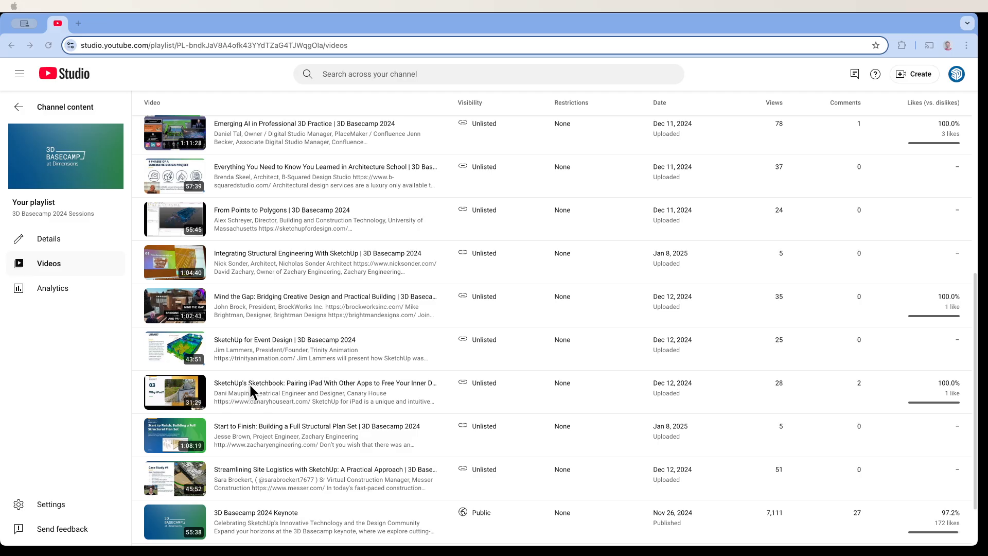
scroll(down, 3)
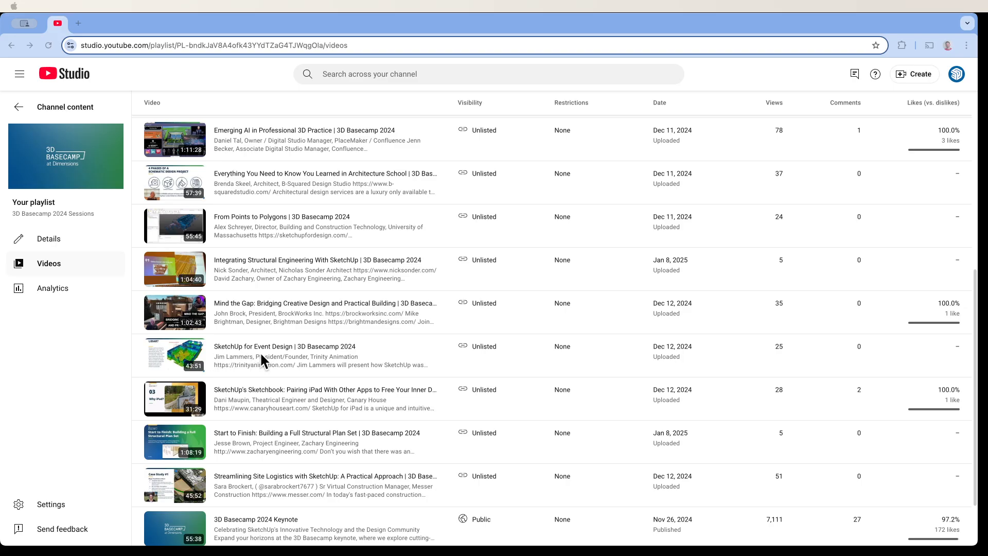
mouse_move(308, 359)
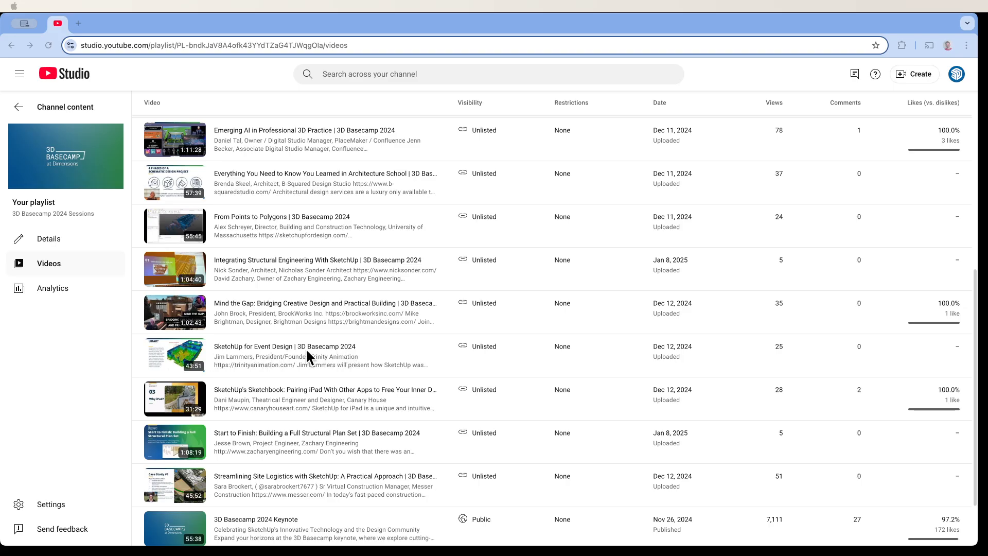
mouse_move(291, 365)
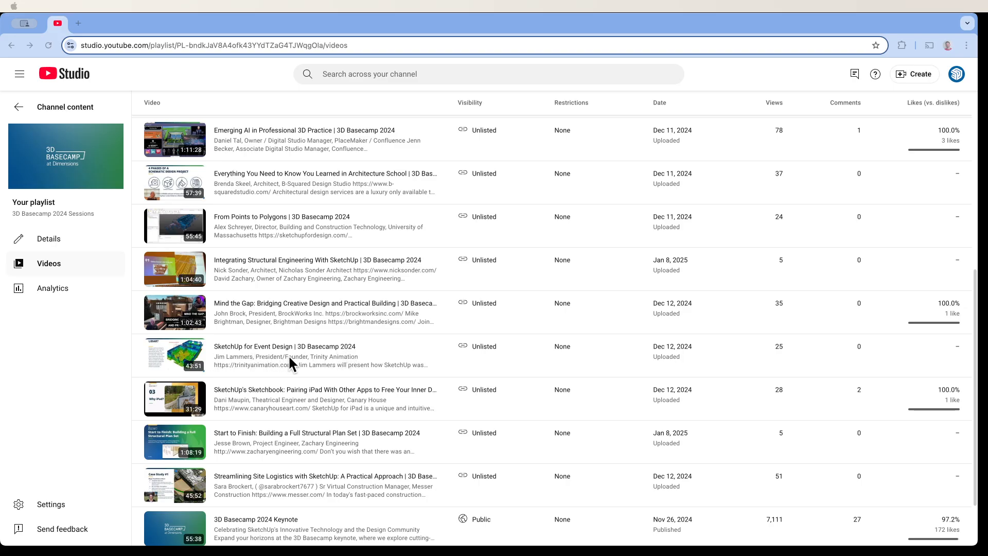
mouse_move(253, 353)
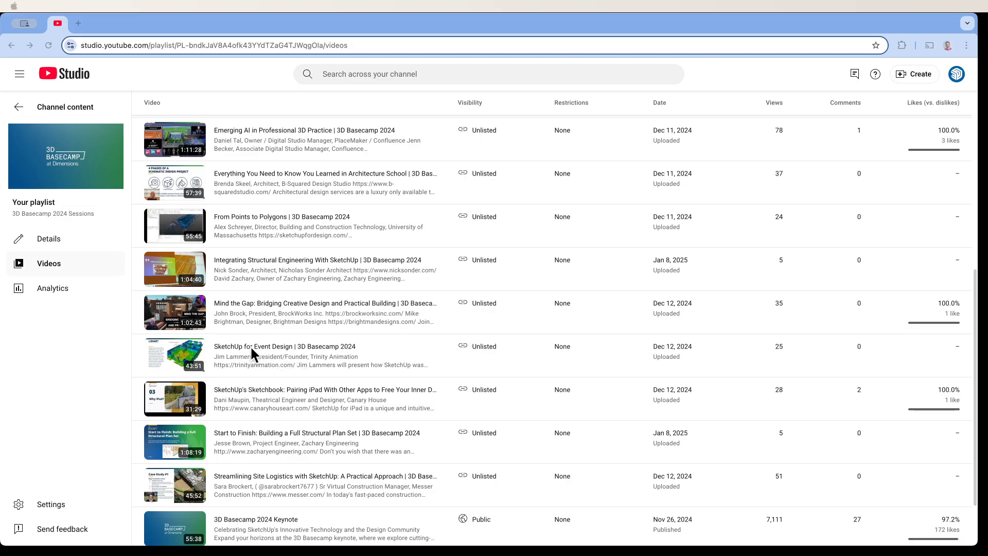
mouse_move(332, 366)
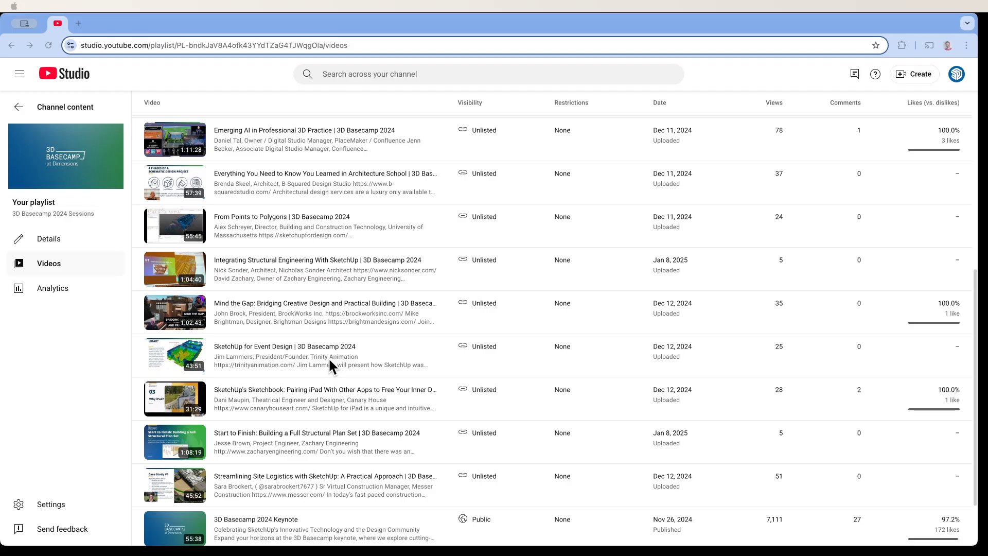
mouse_move(261, 329)
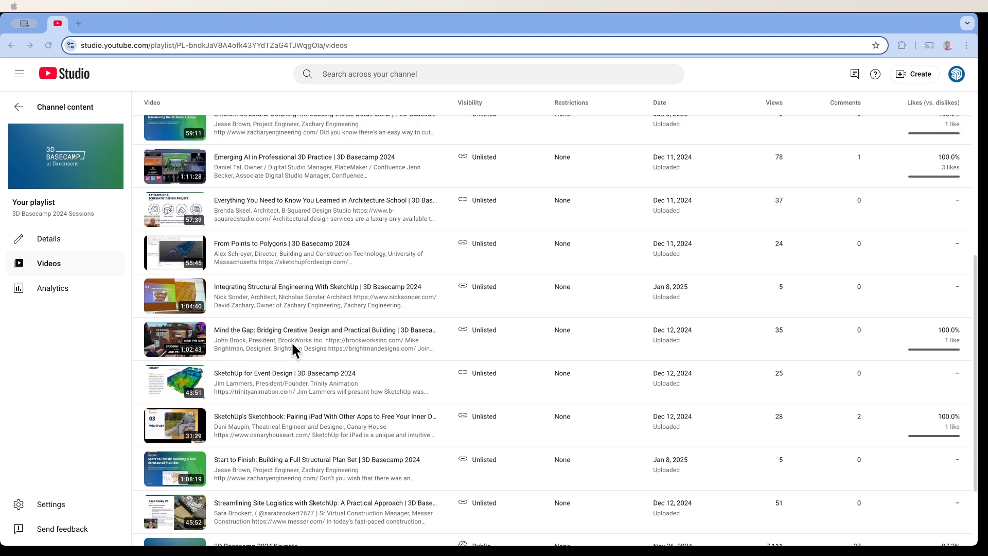
mouse_move(314, 347)
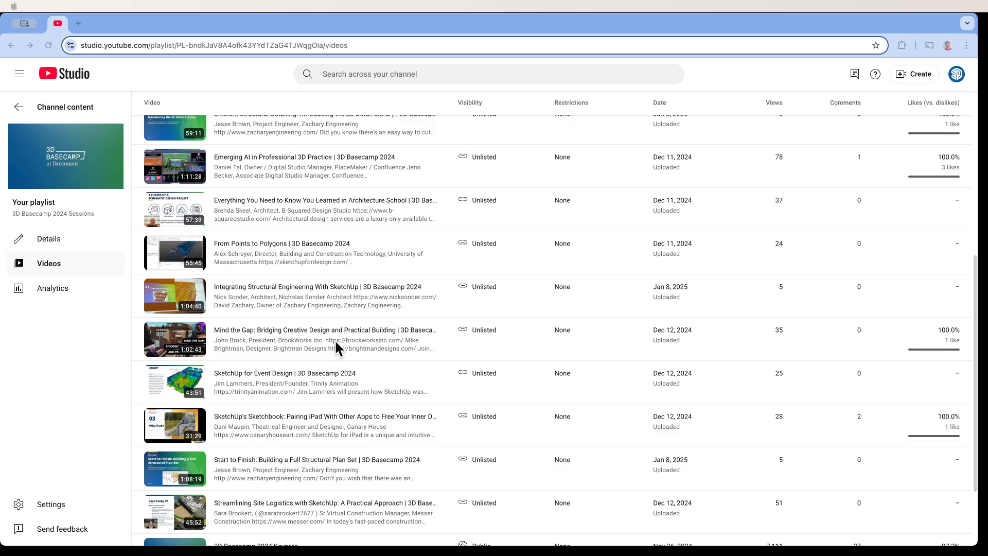
mouse_move(284, 354)
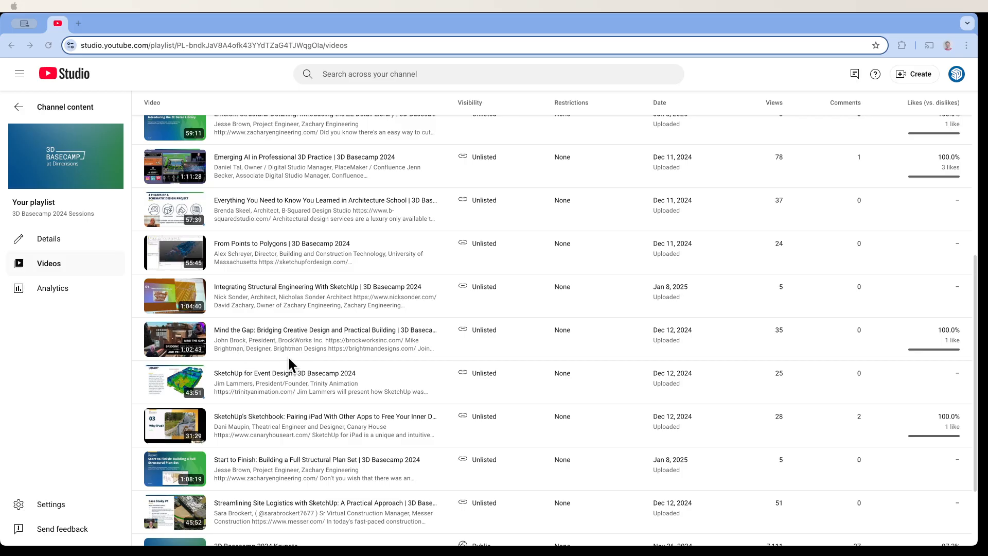
mouse_move(287, 344)
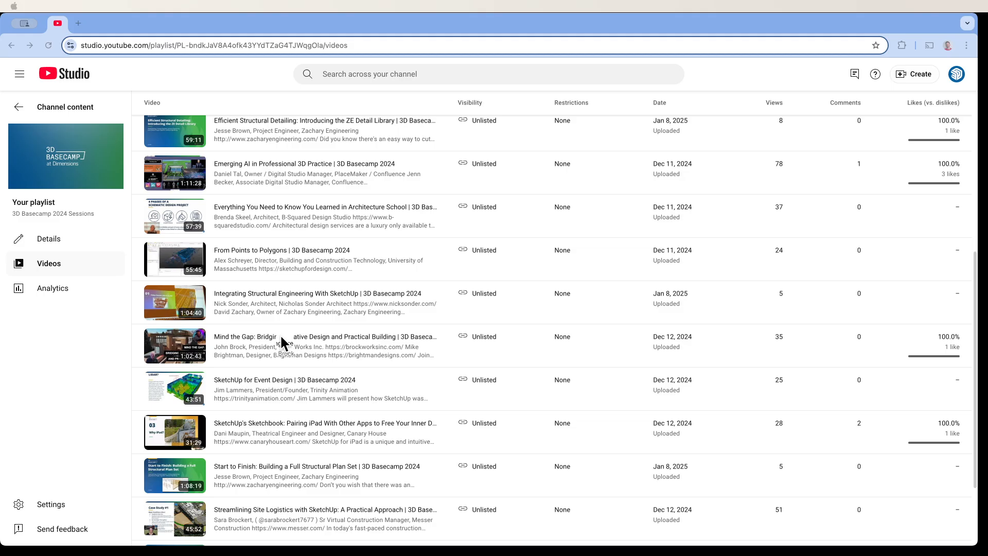
scroll(down, 3)
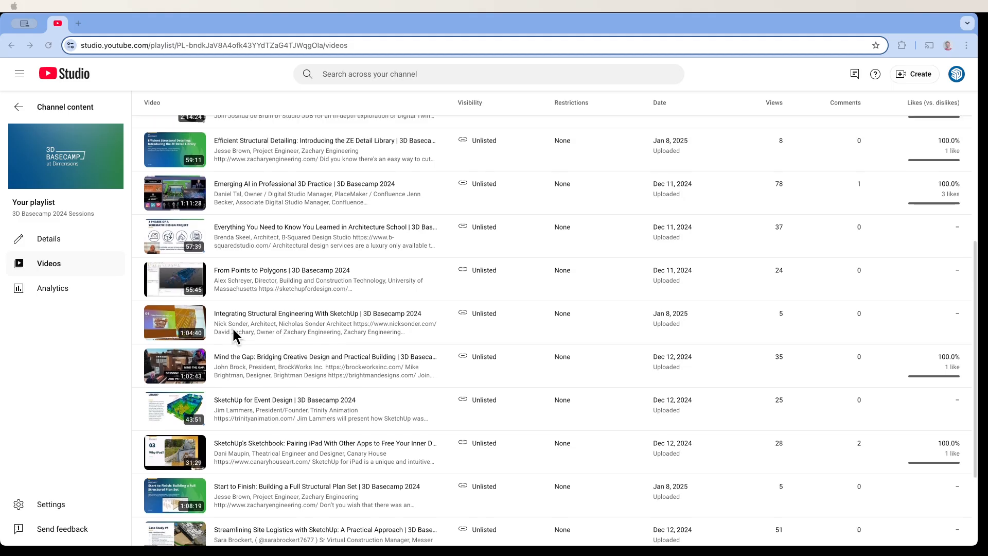
mouse_move(262, 331)
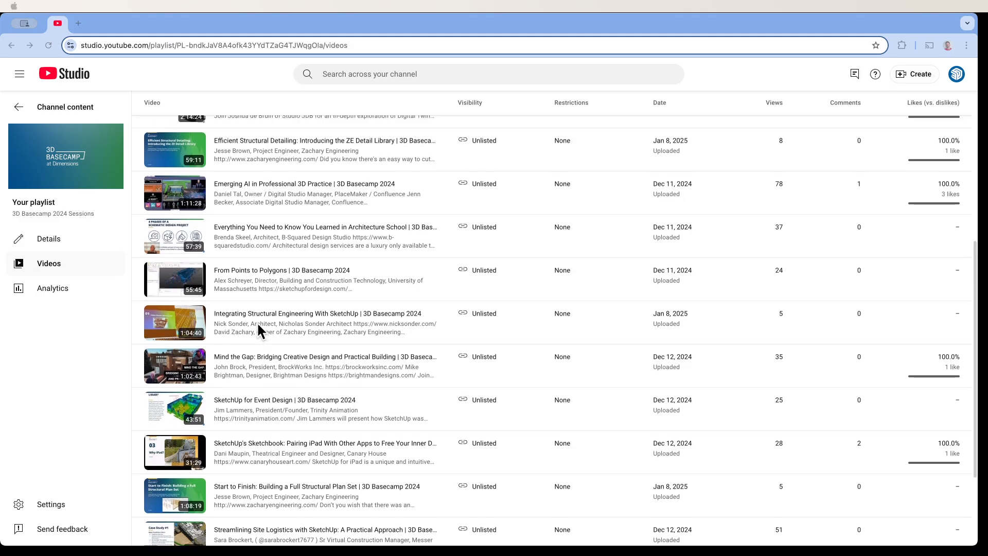
mouse_move(326, 331)
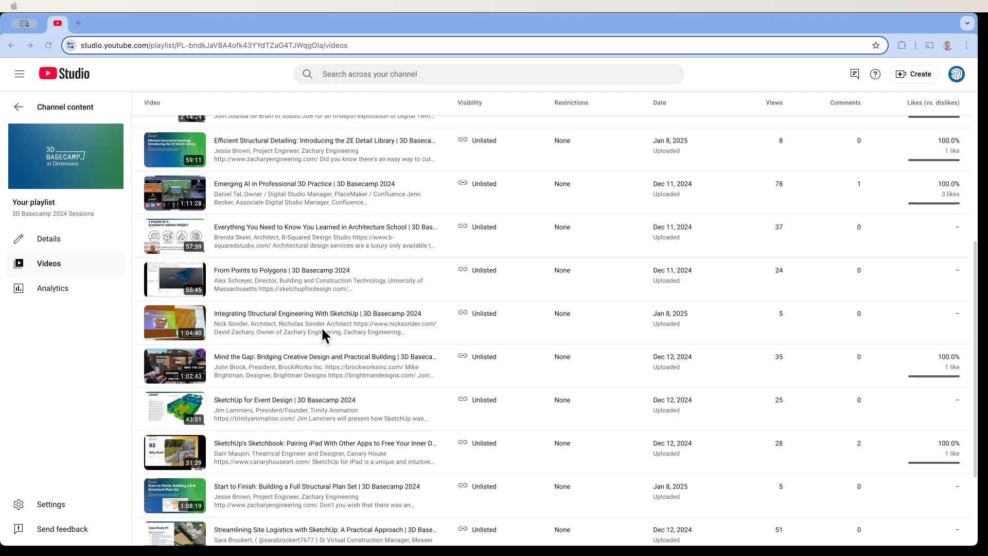
mouse_move(299, 337)
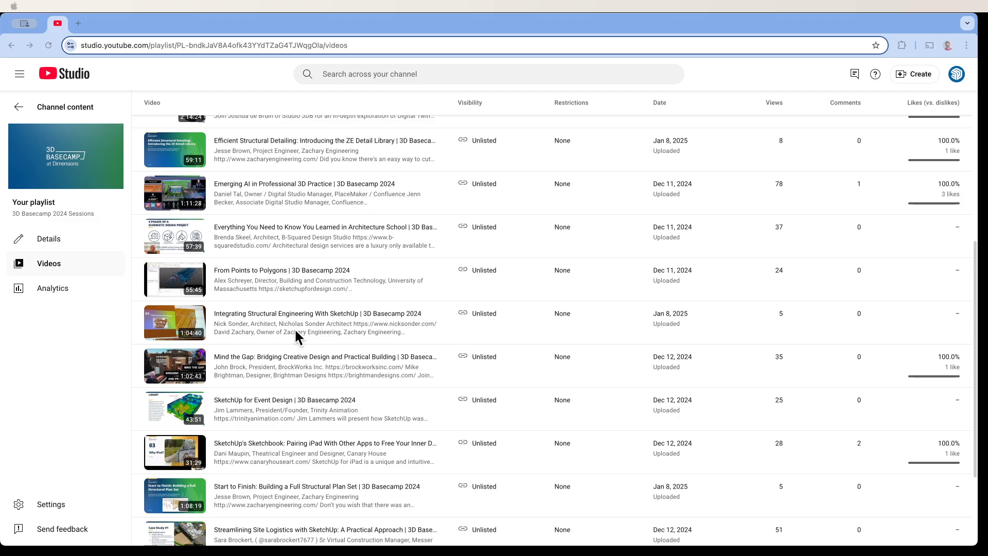
mouse_move(243, 340)
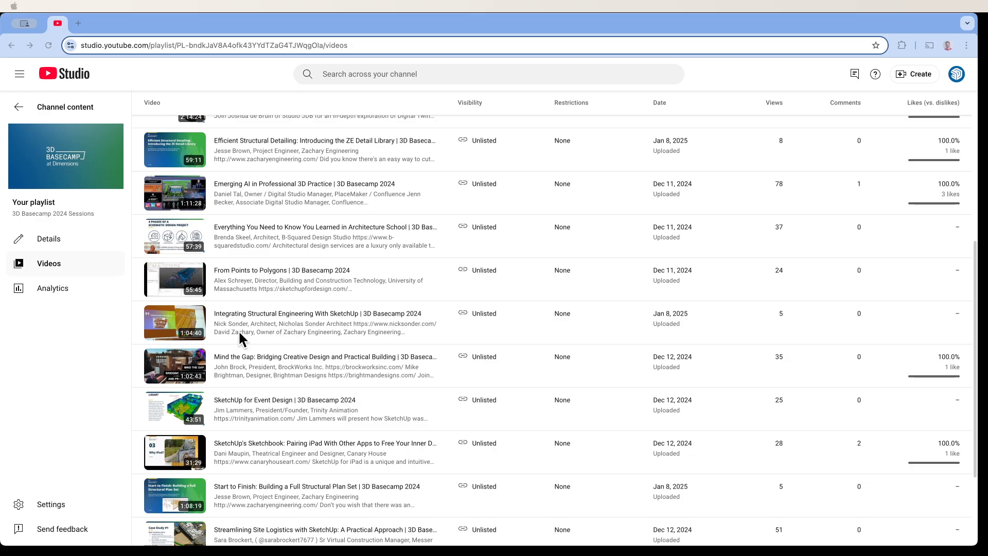
mouse_move(263, 336)
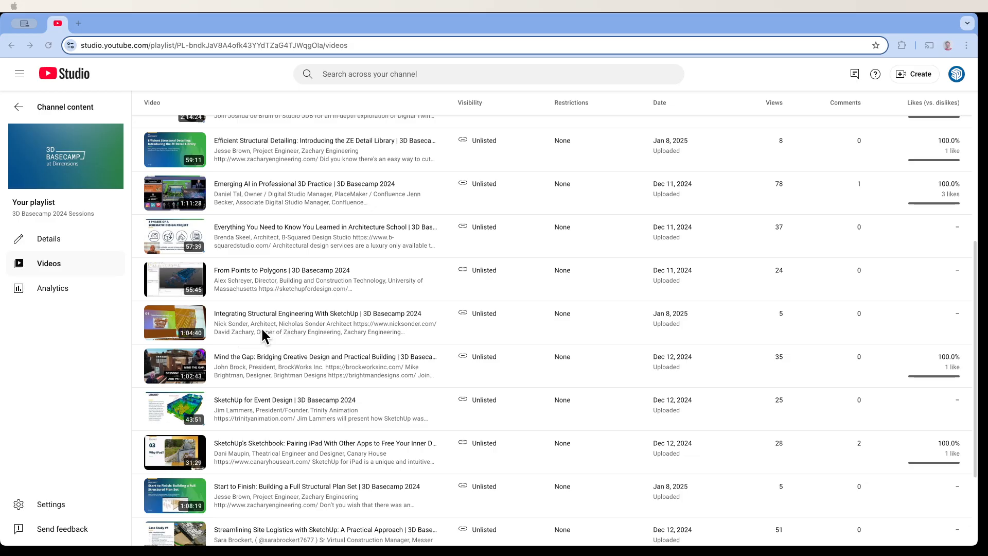
scroll(down, 3)
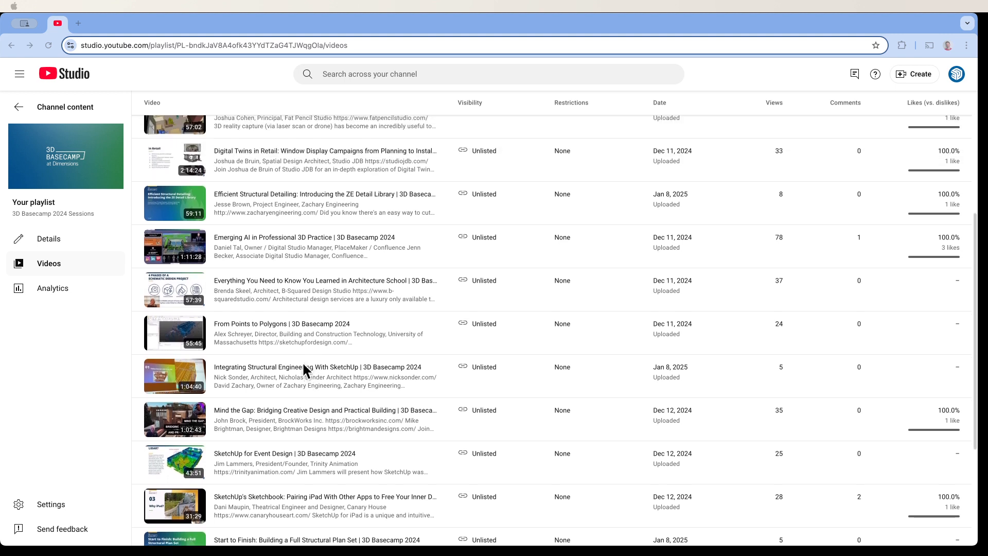
mouse_move(268, 350)
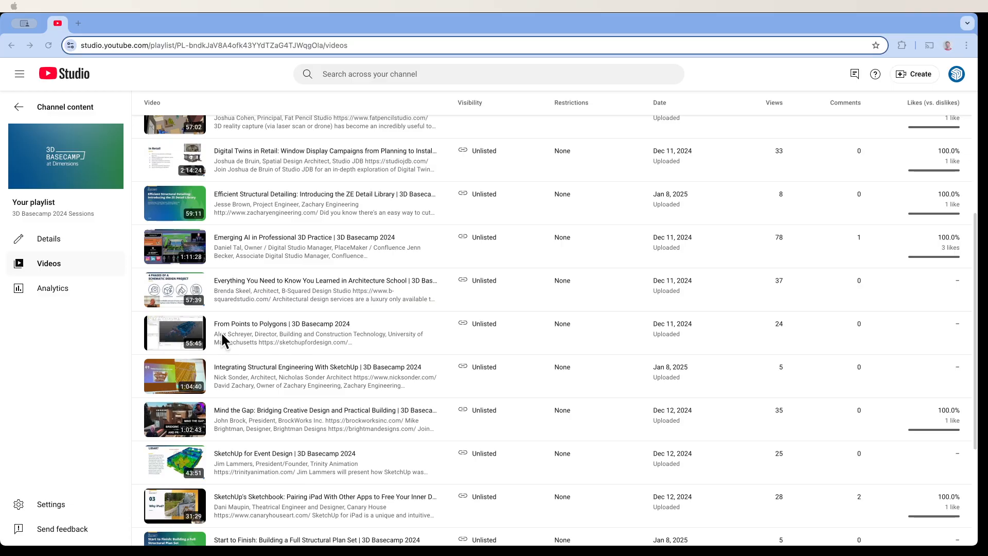
mouse_move(245, 334)
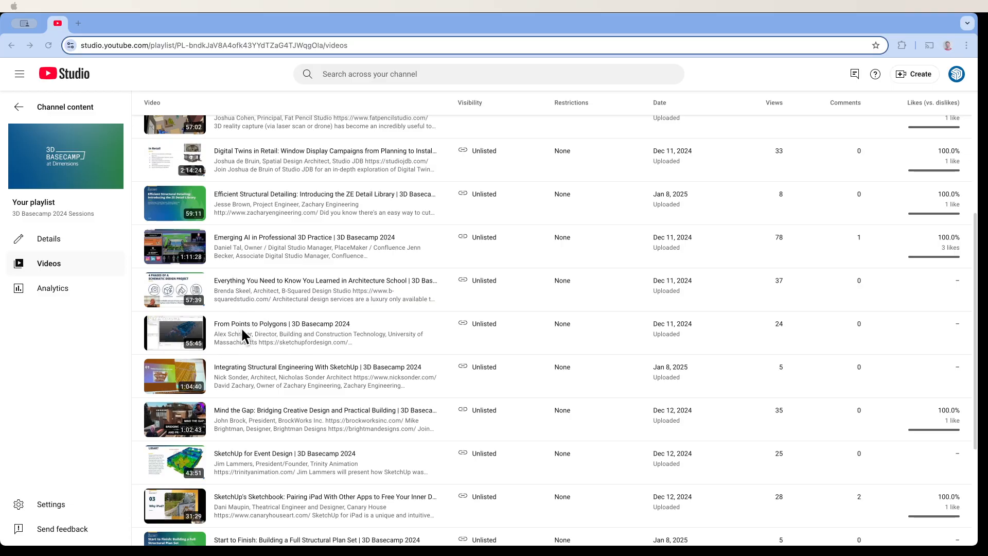
mouse_move(252, 335)
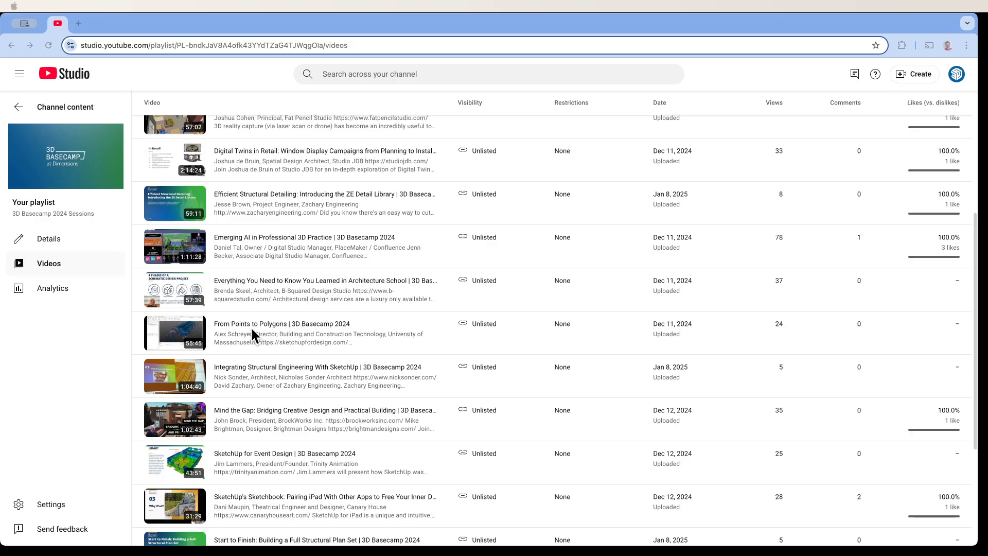
mouse_move(226, 337)
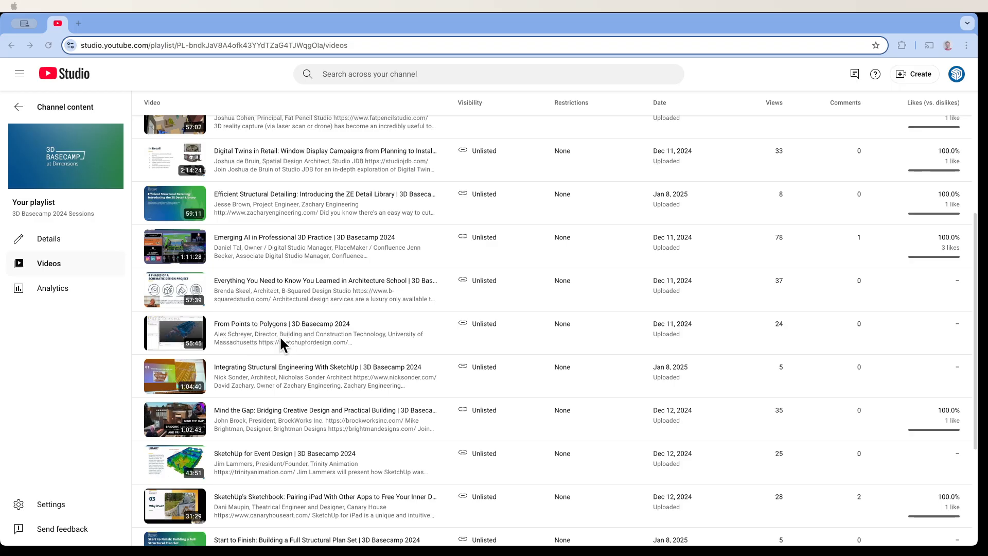
mouse_move(263, 347)
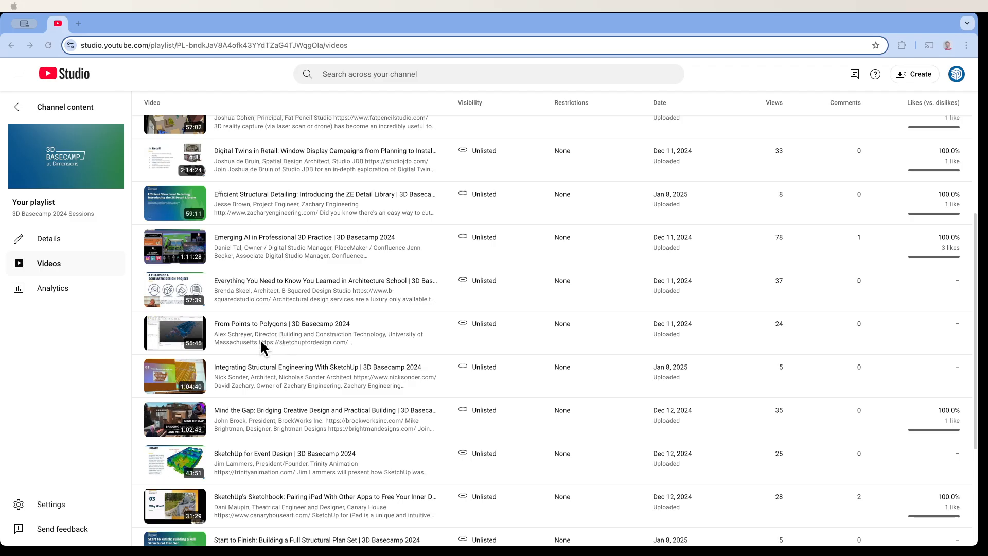
mouse_move(255, 349)
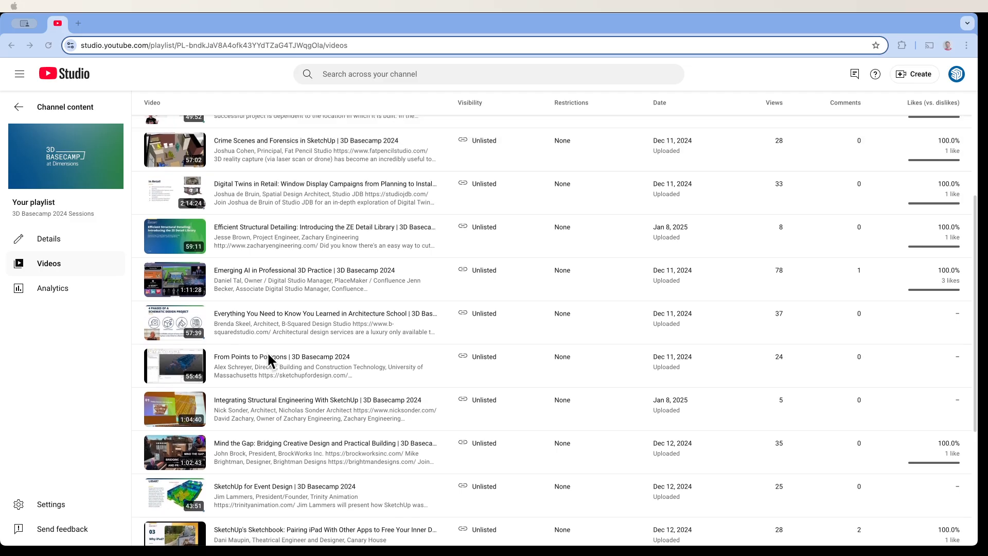
mouse_move(272, 363)
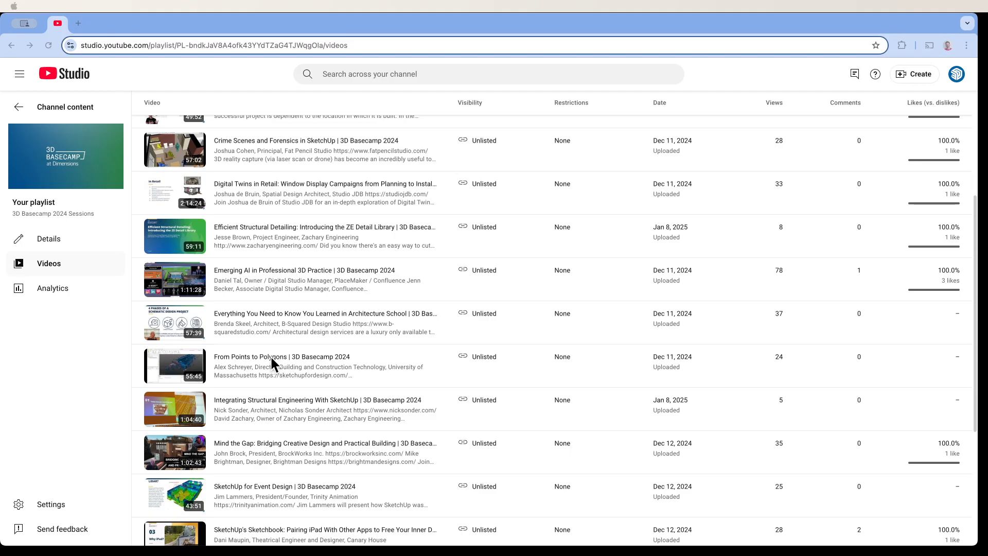
mouse_move(280, 372)
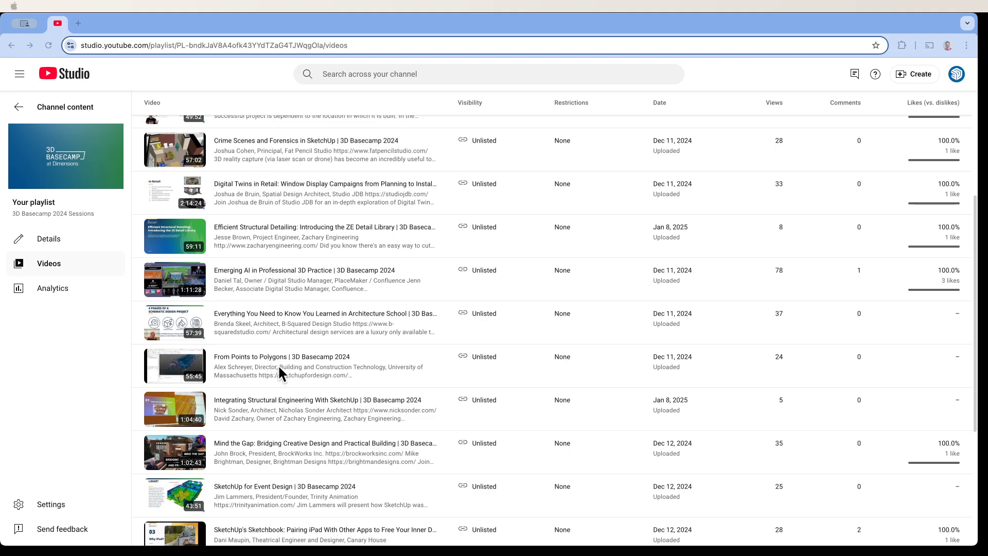
mouse_move(270, 338)
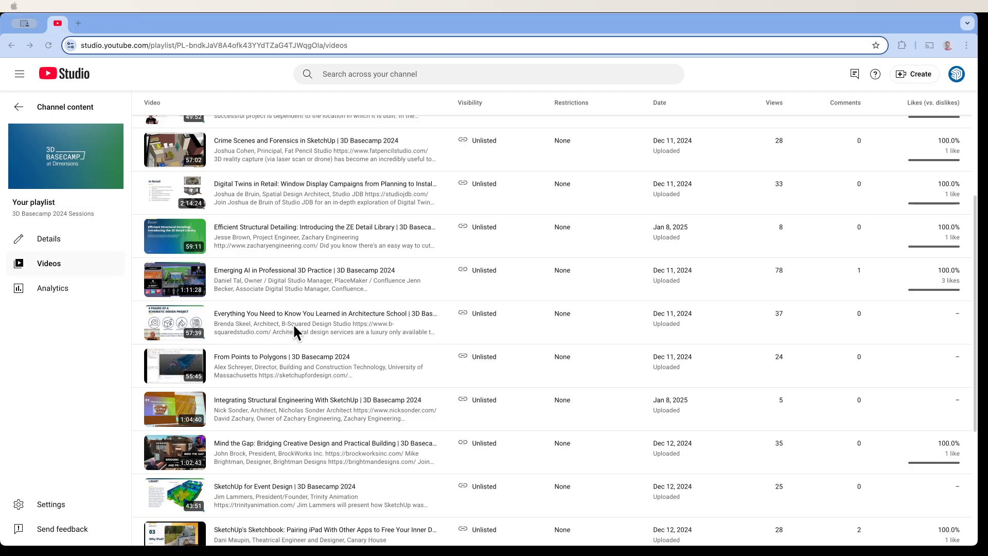
mouse_move(304, 329)
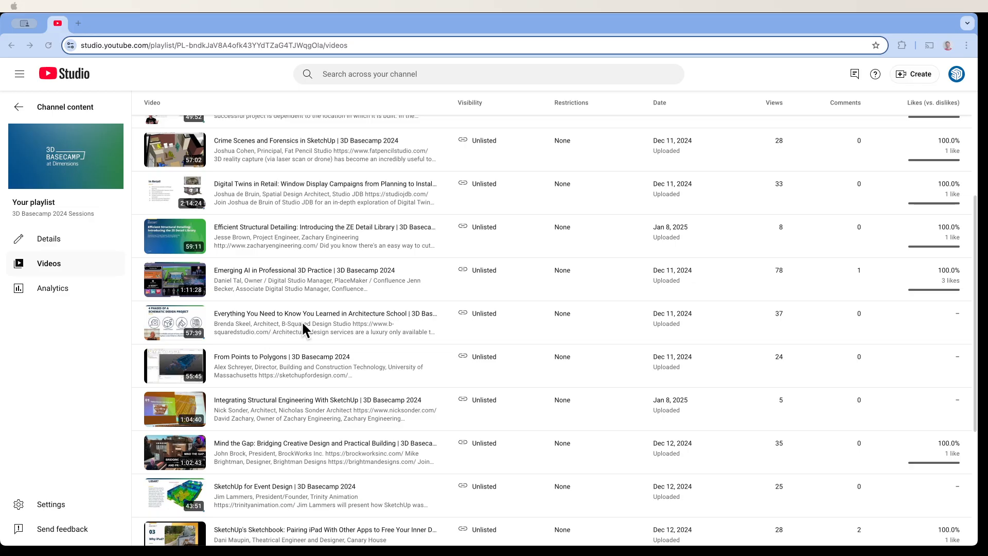
mouse_move(343, 332)
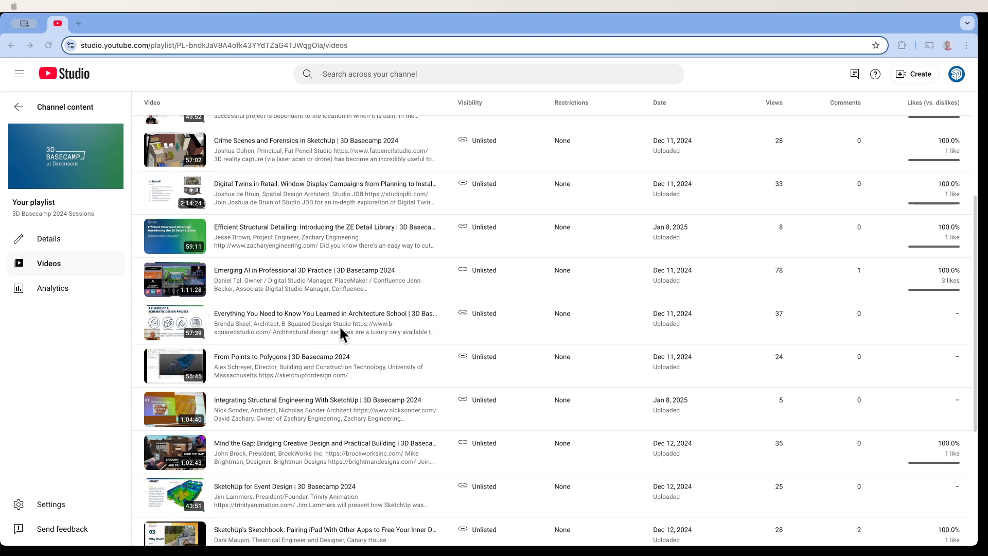
mouse_move(305, 333)
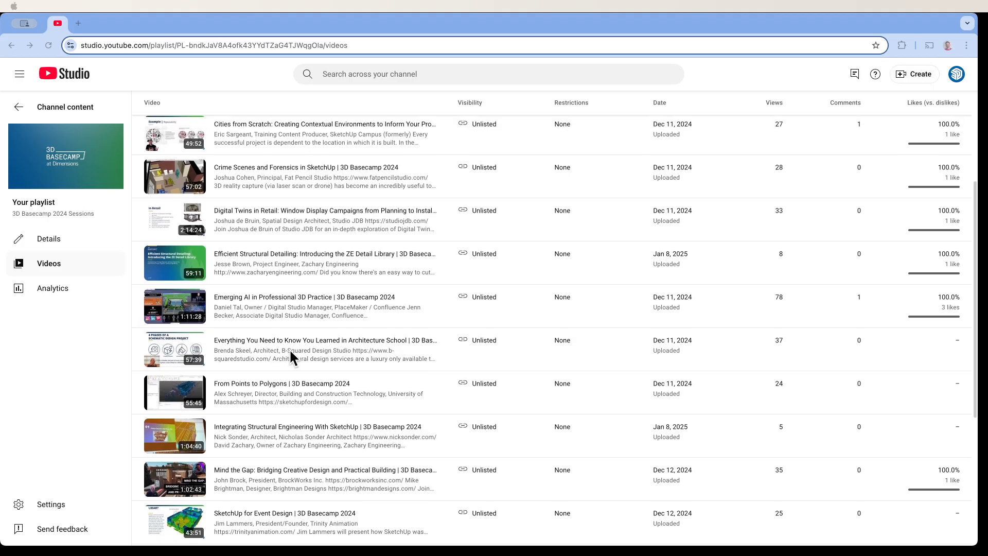
mouse_move(232, 318)
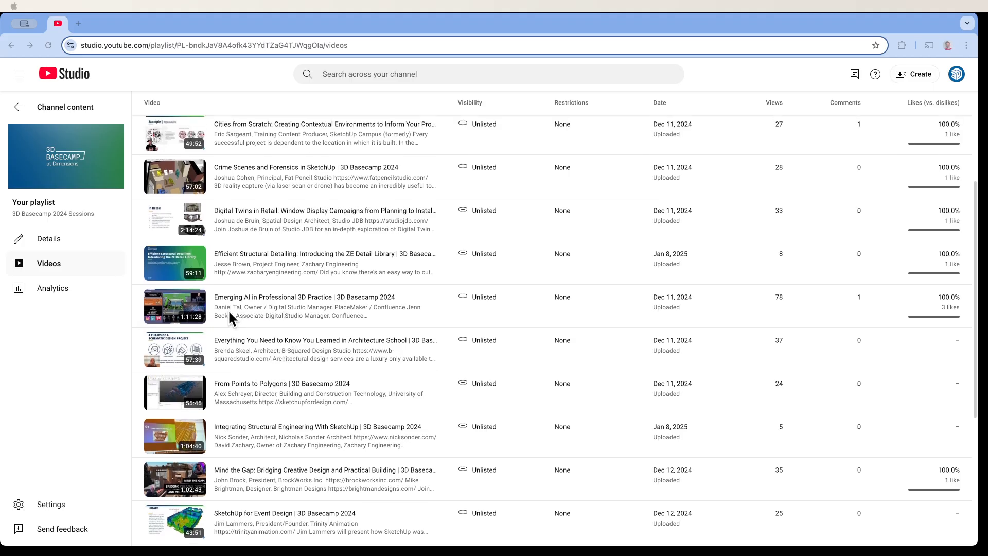
mouse_move(239, 316)
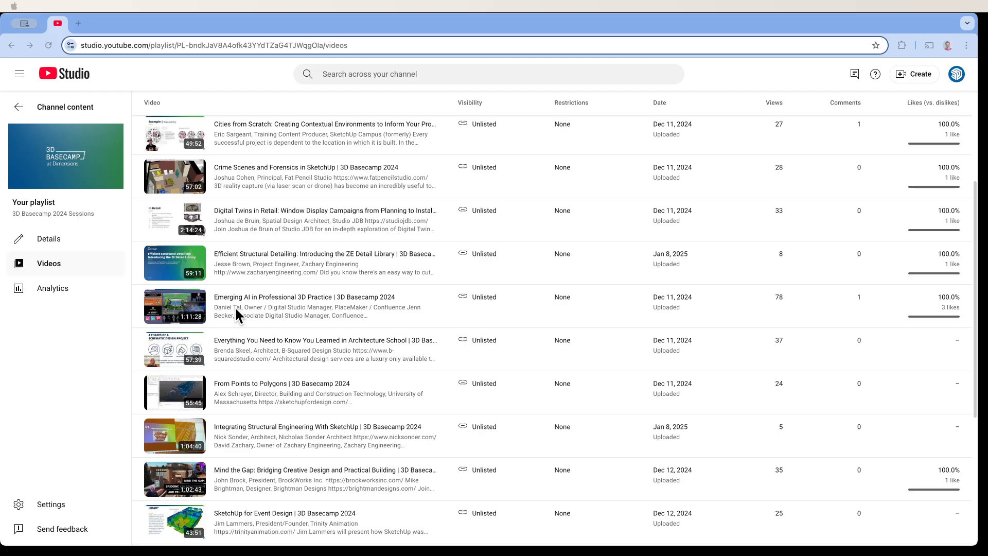
mouse_move(310, 302)
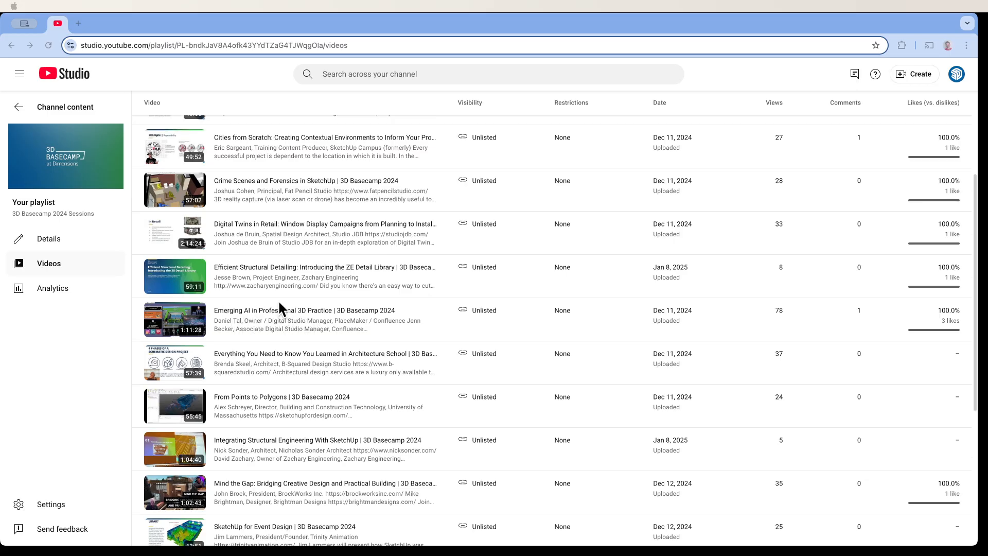
scroll(down, 3)
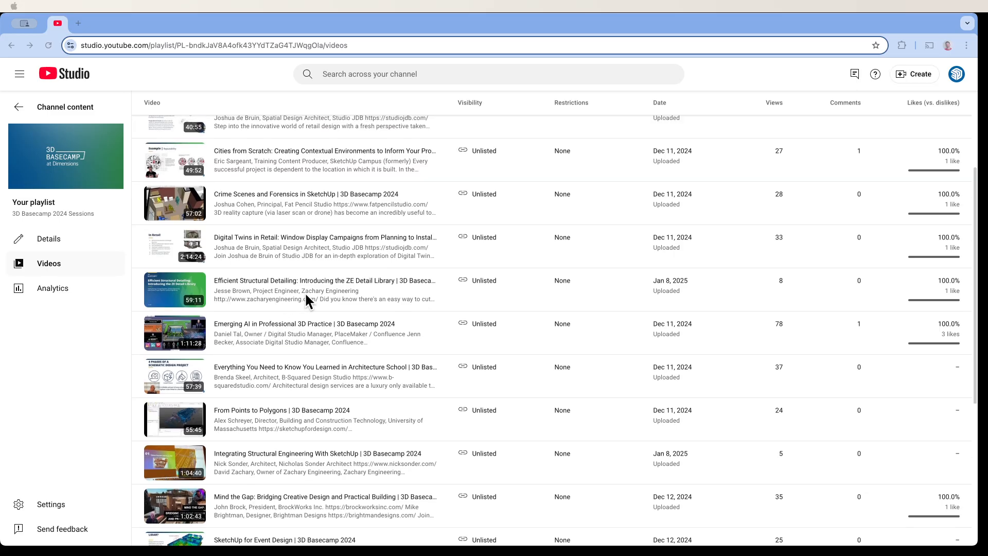
mouse_move(259, 304)
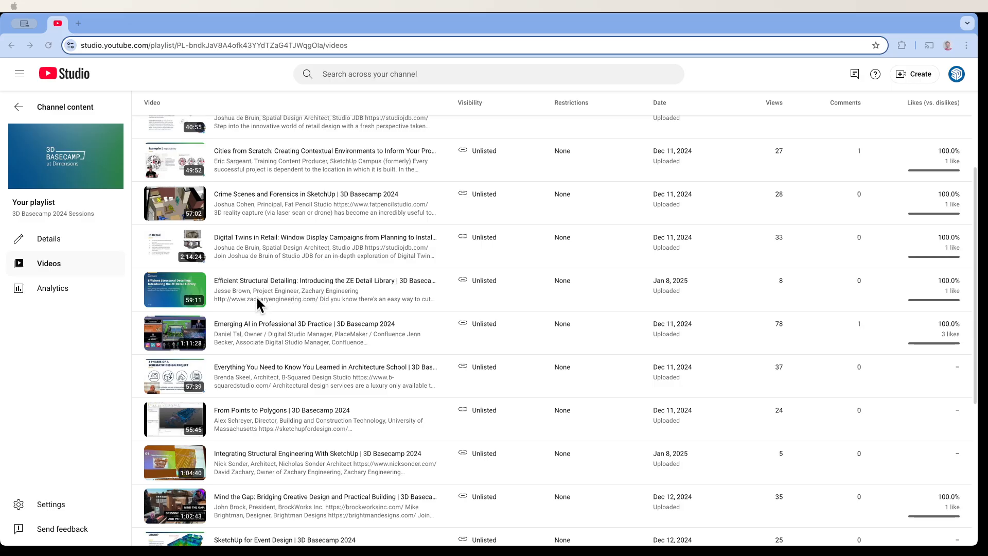
mouse_move(313, 291)
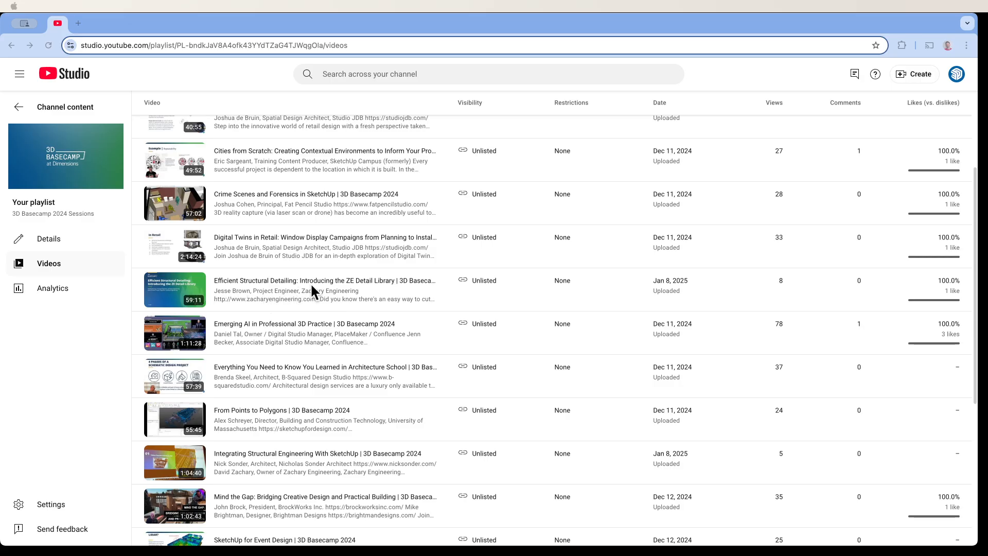
mouse_move(292, 288)
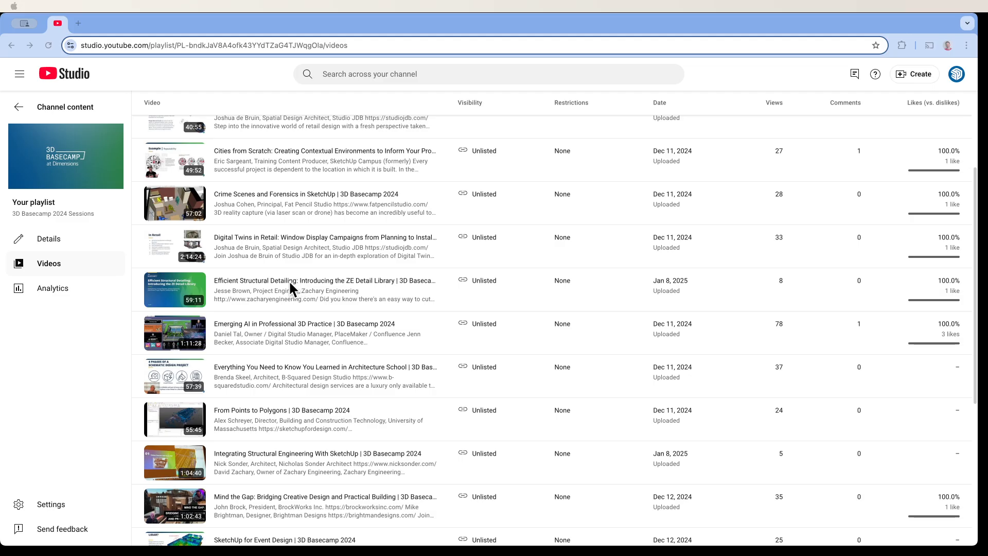
mouse_move(239, 288)
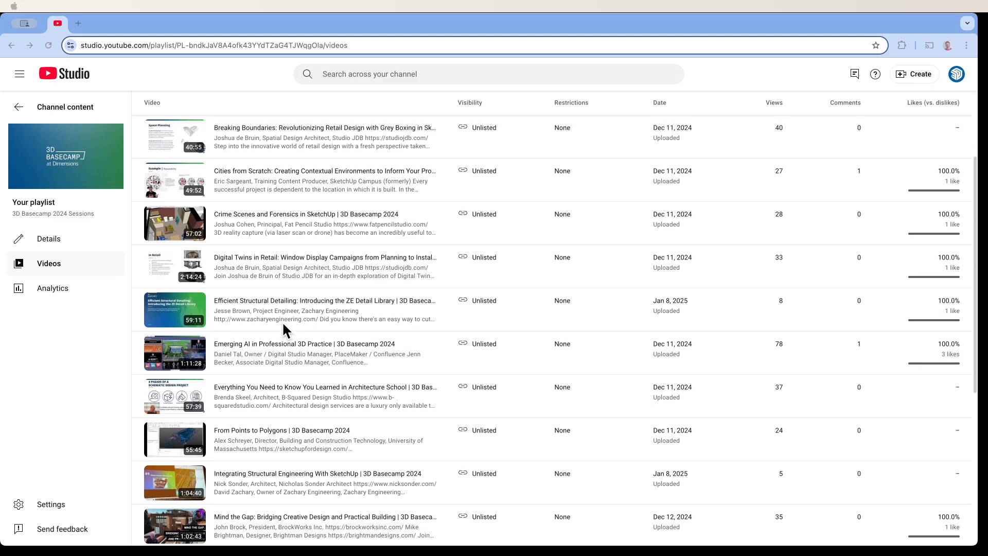
scroll(down, 3)
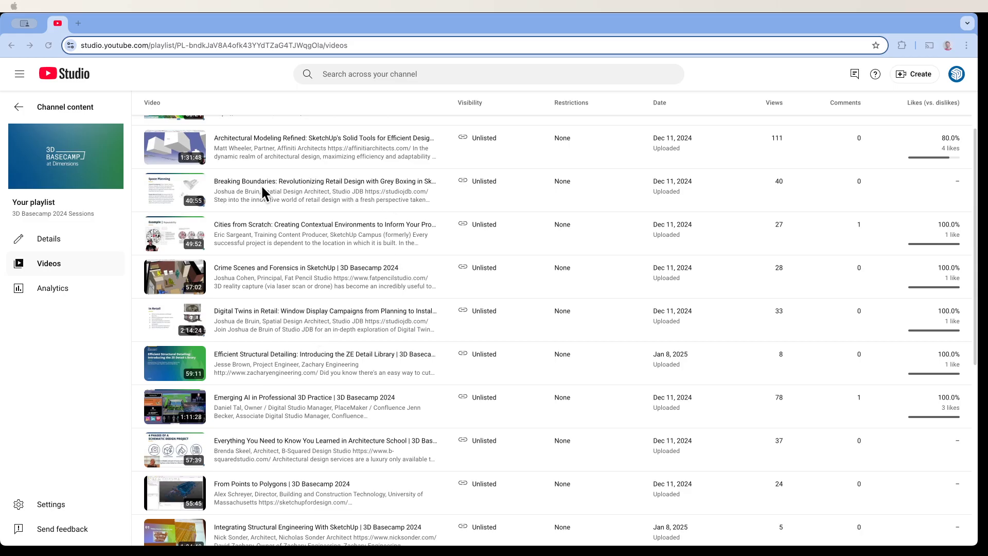
mouse_move(282, 195)
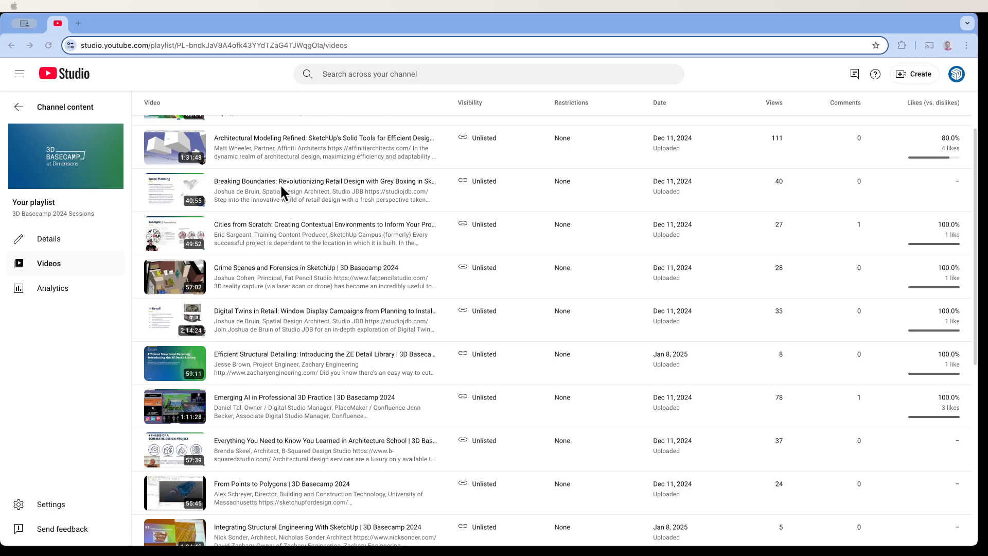
mouse_move(368, 193)
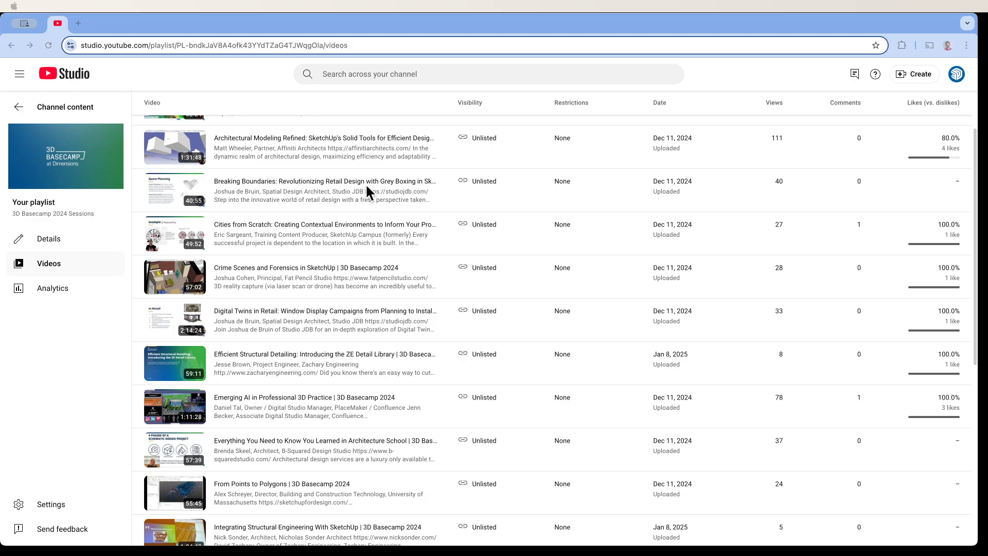
mouse_move(194, 299)
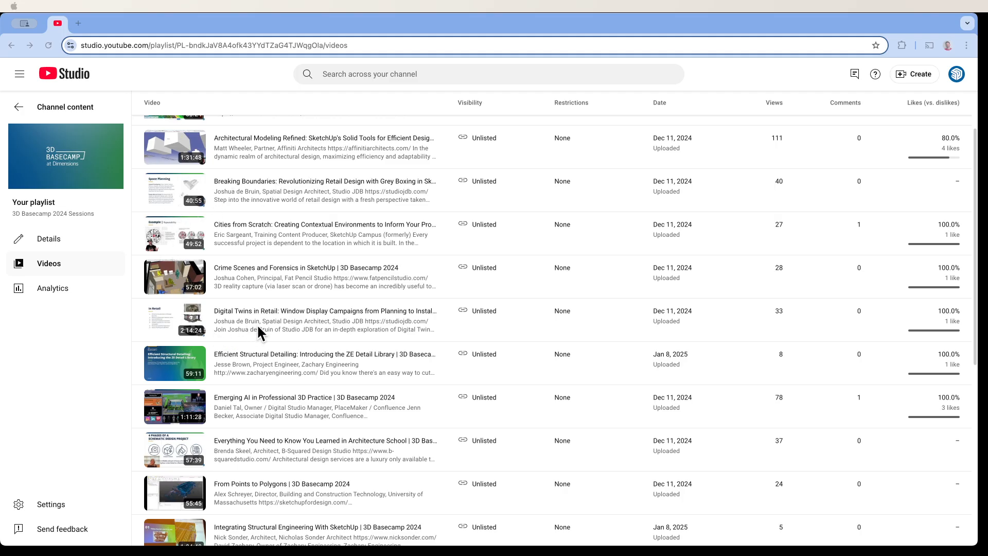
mouse_move(276, 208)
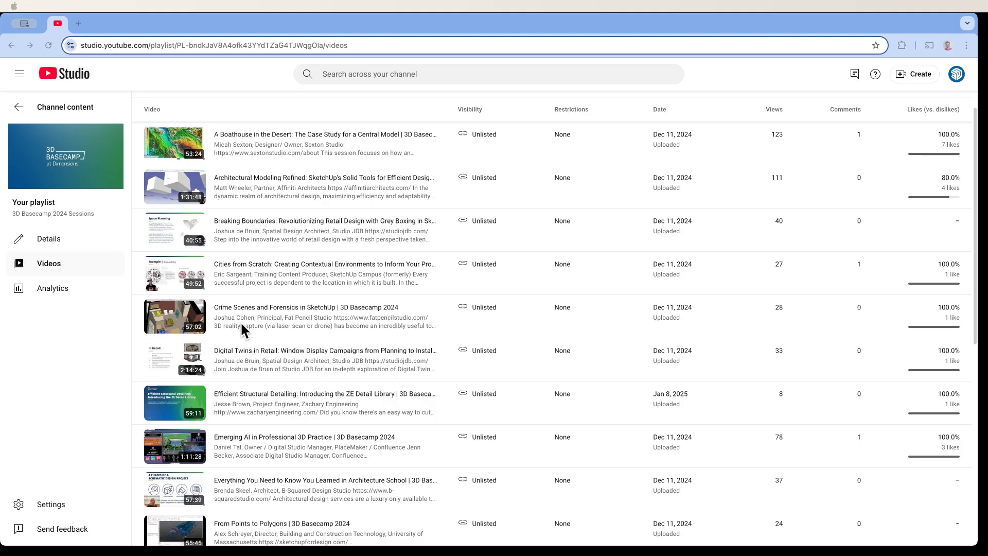
mouse_move(283, 333)
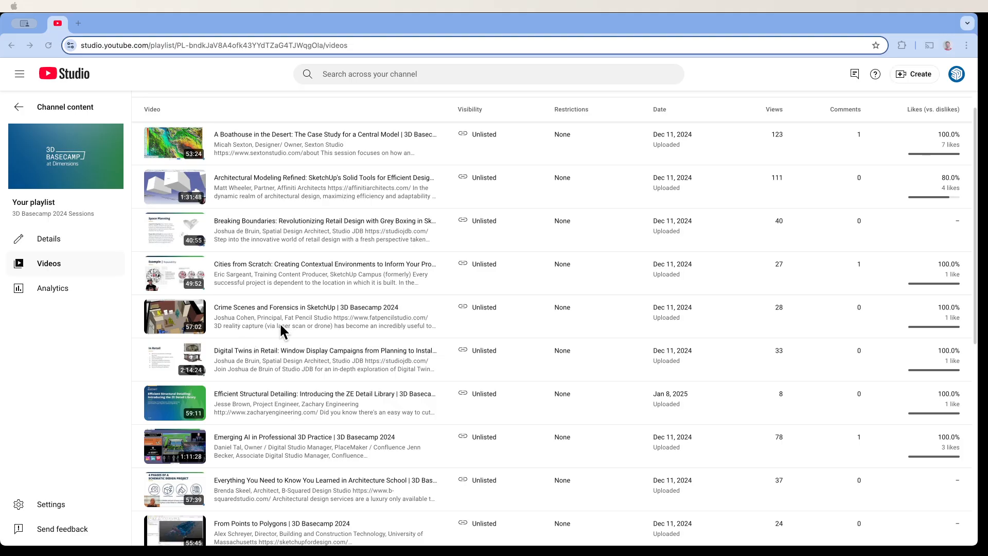
mouse_move(277, 327)
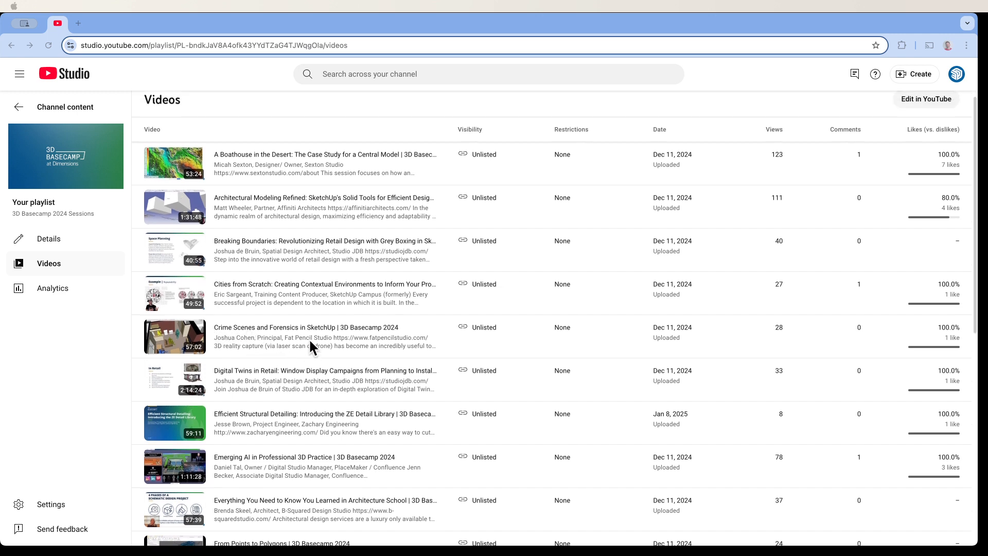
scroll(down, 3)
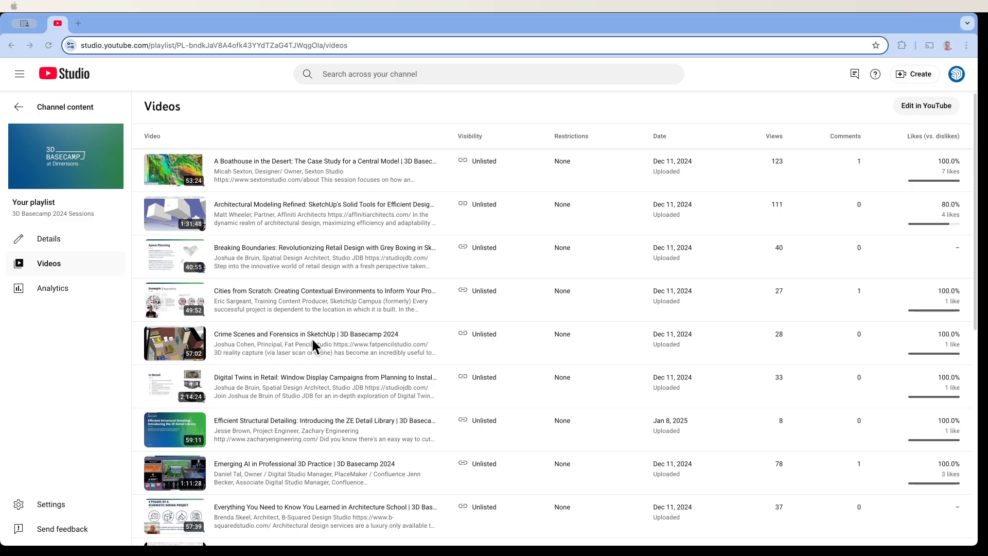
mouse_move(226, 346)
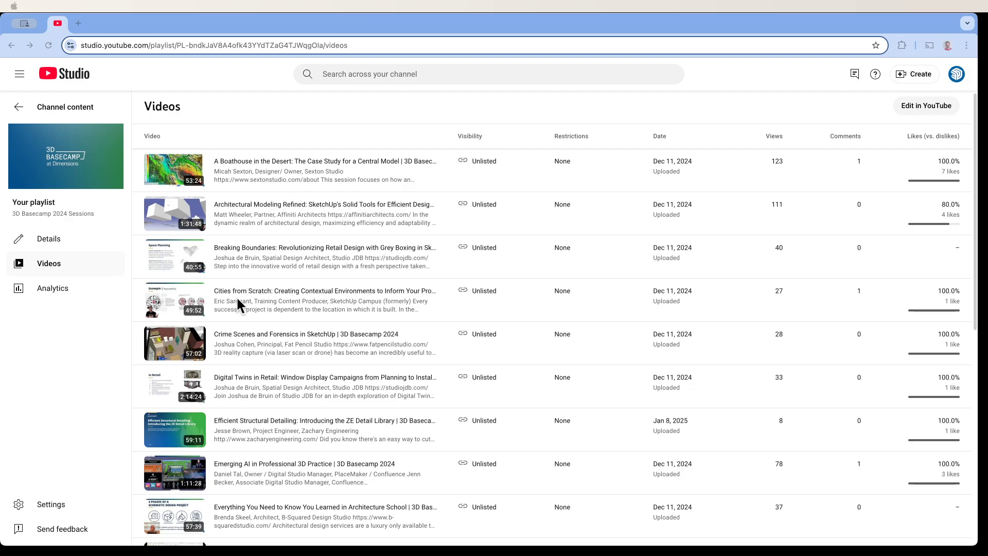
mouse_move(285, 303)
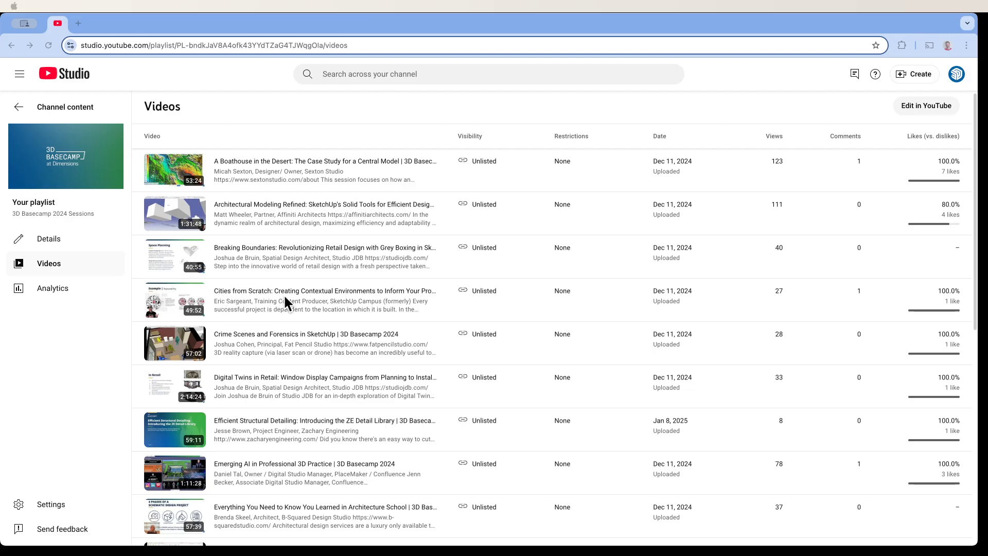
mouse_move(229, 219)
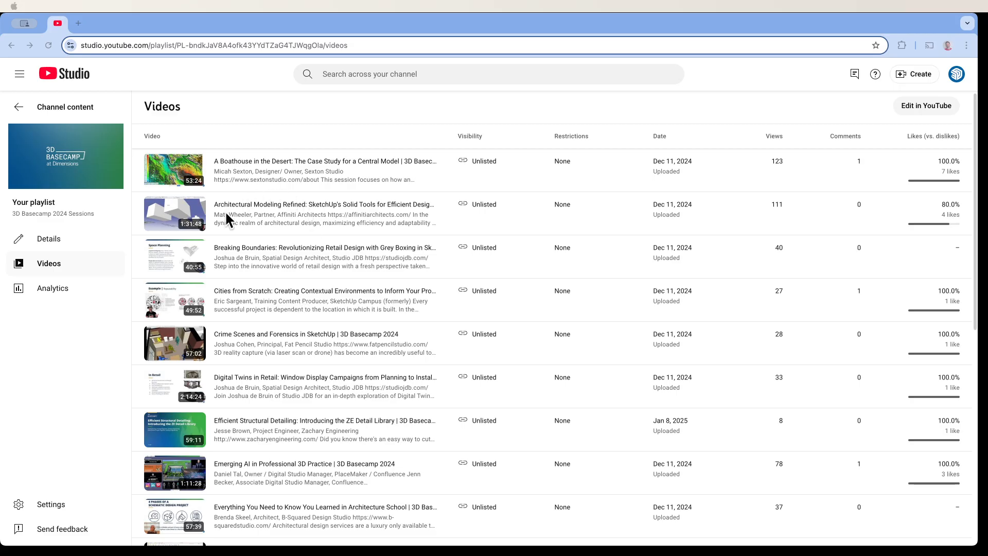
mouse_move(341, 214)
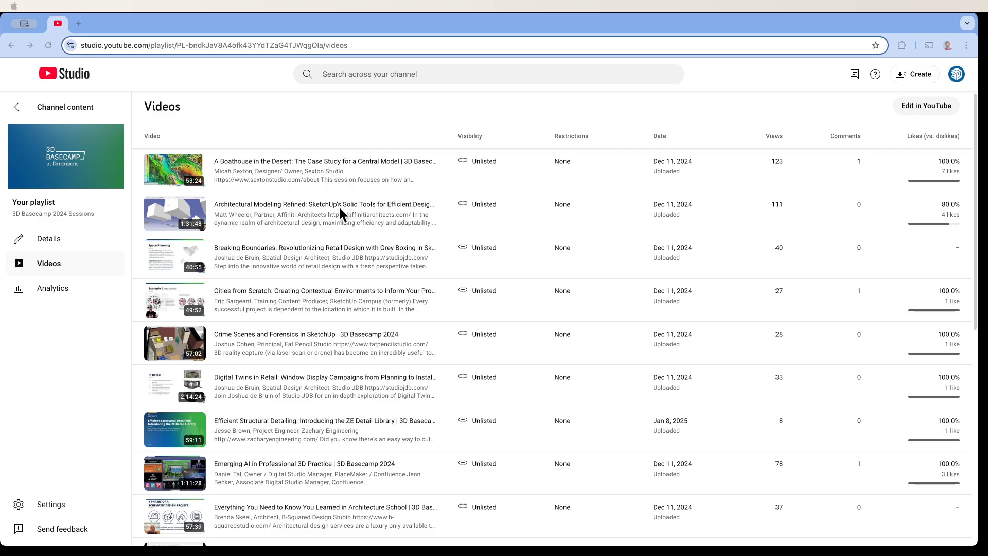
mouse_move(229, 204)
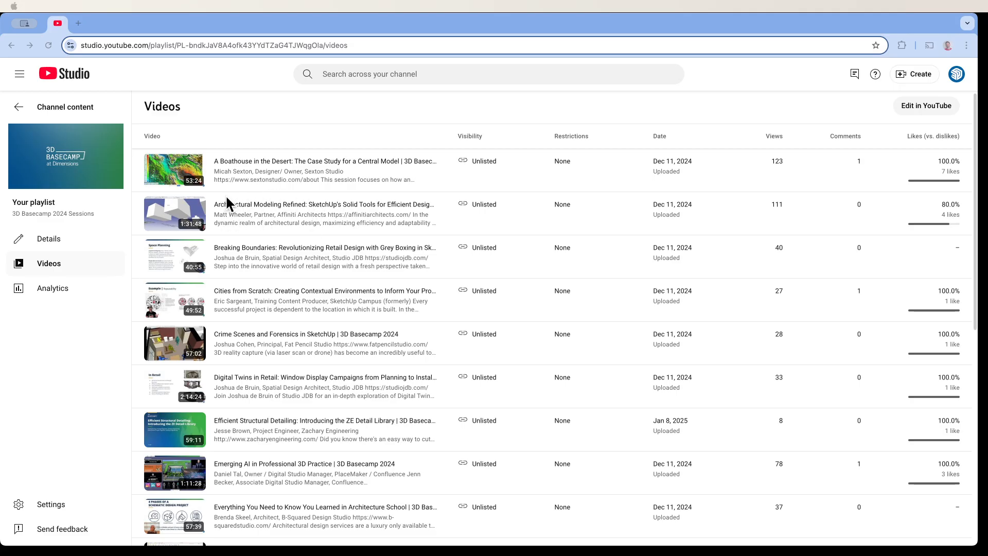
mouse_move(220, 221)
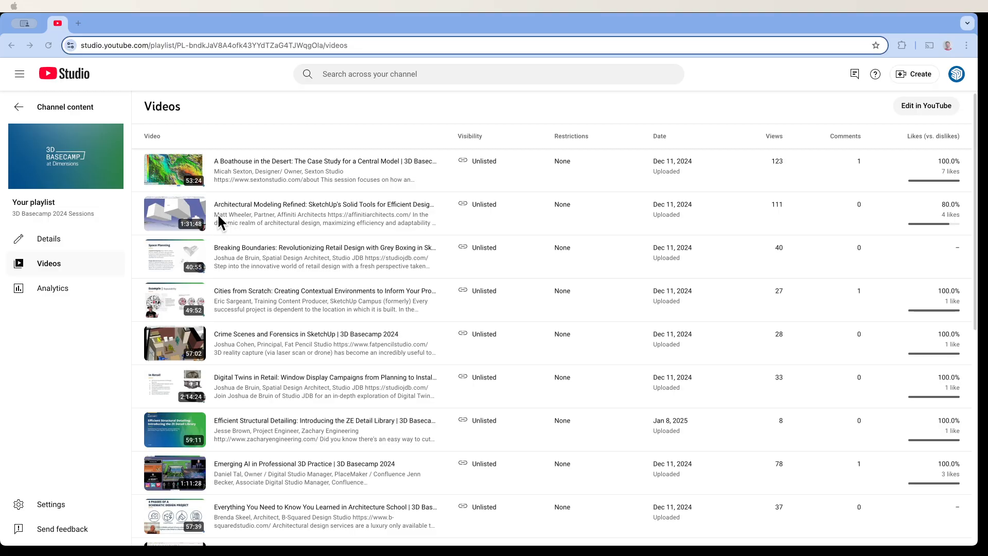
mouse_move(265, 226)
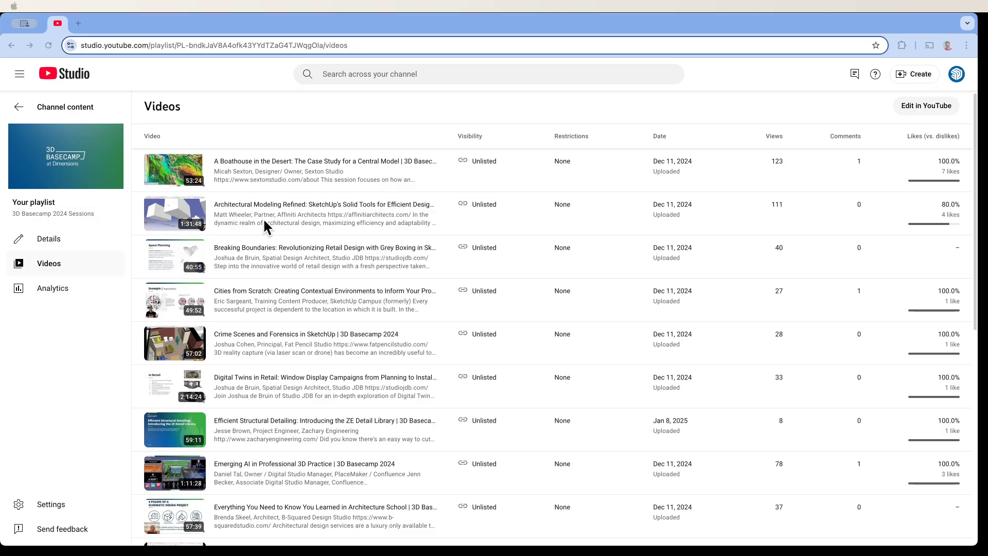
mouse_move(299, 222)
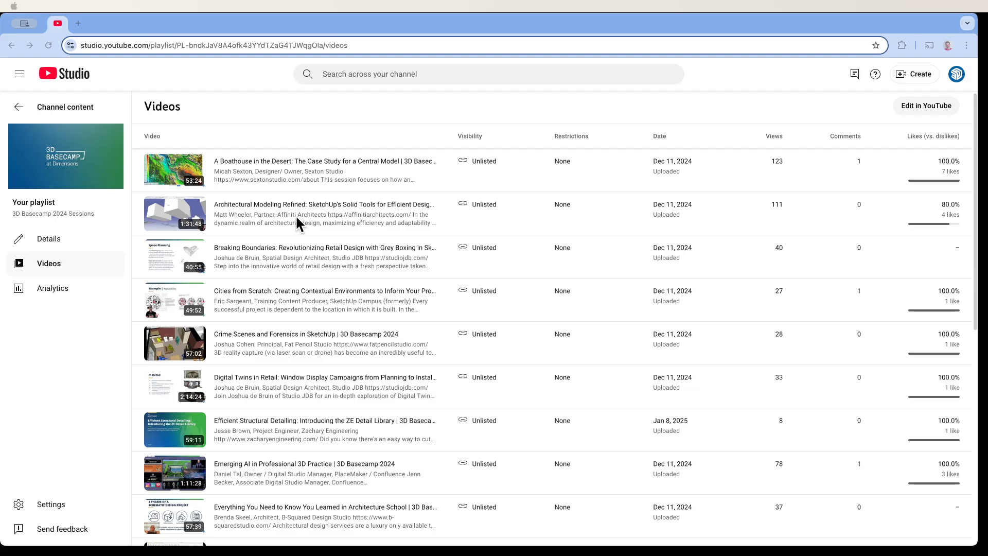
mouse_move(327, 232)
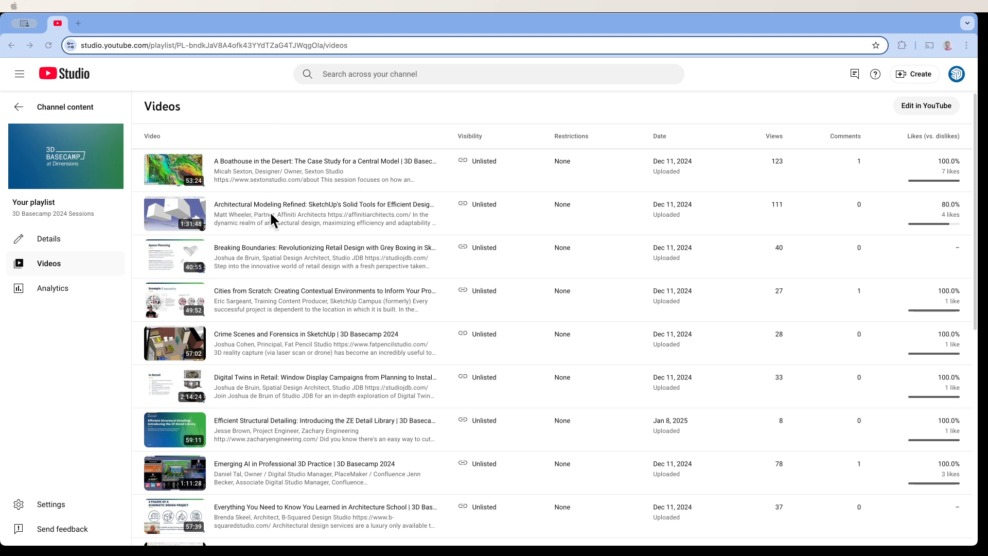
mouse_move(305, 225)
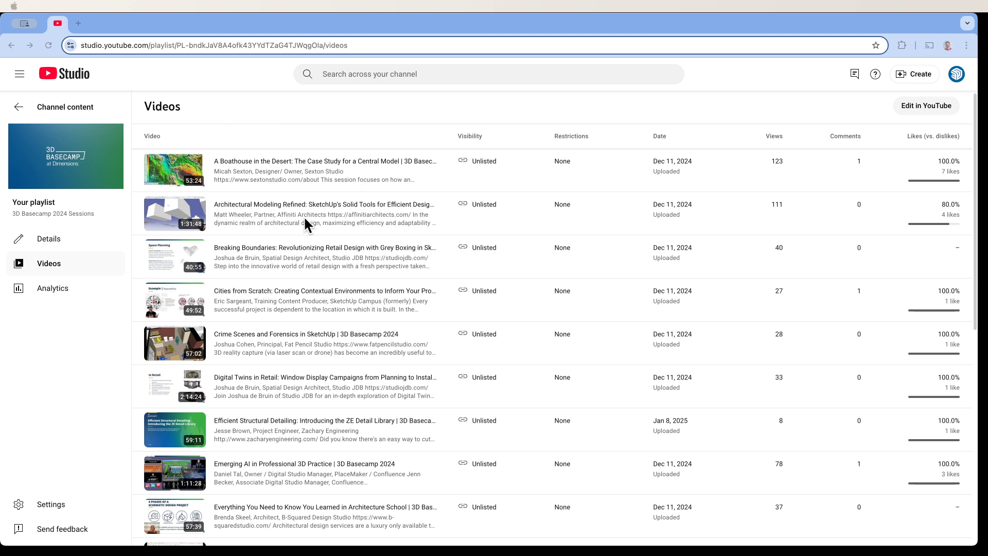
mouse_move(339, 178)
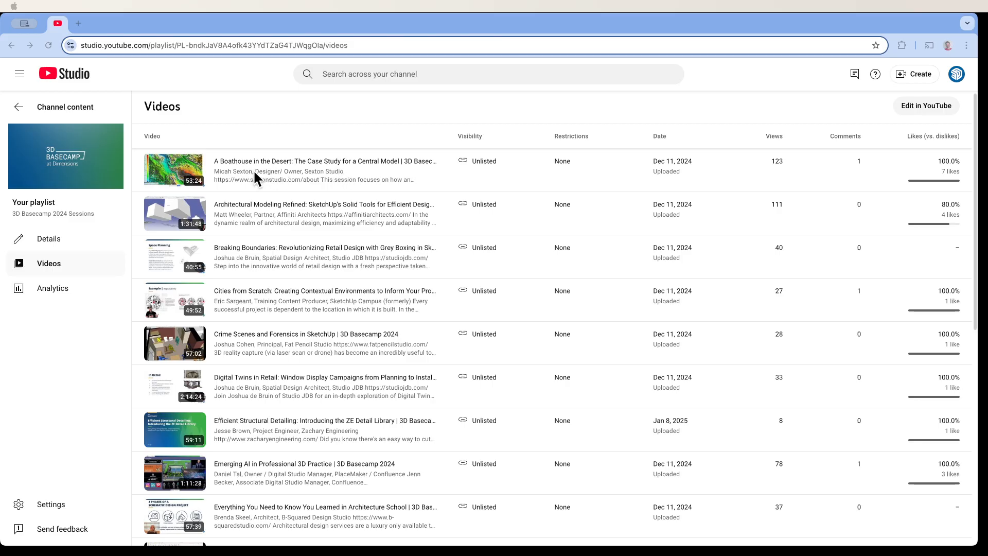
mouse_move(277, 169)
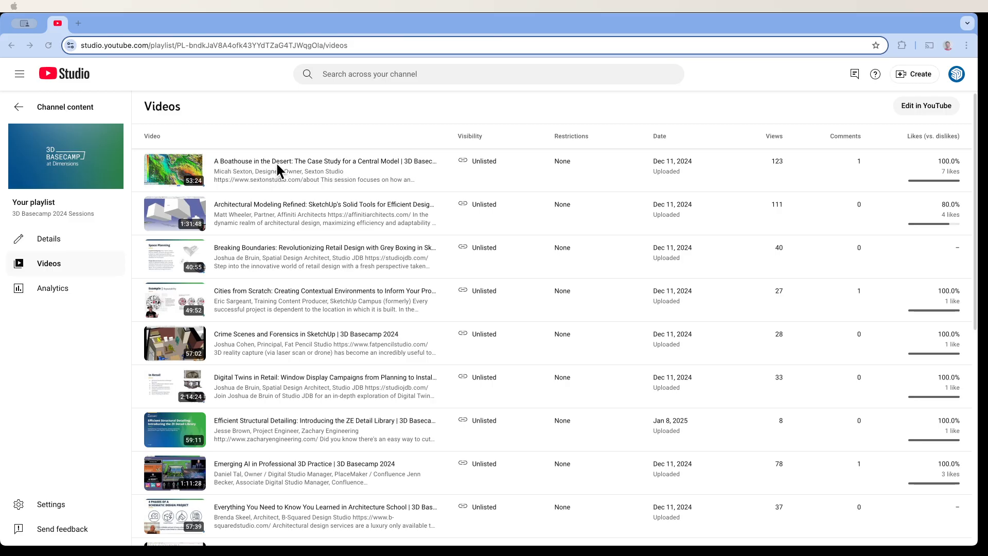
scroll(down, 3)
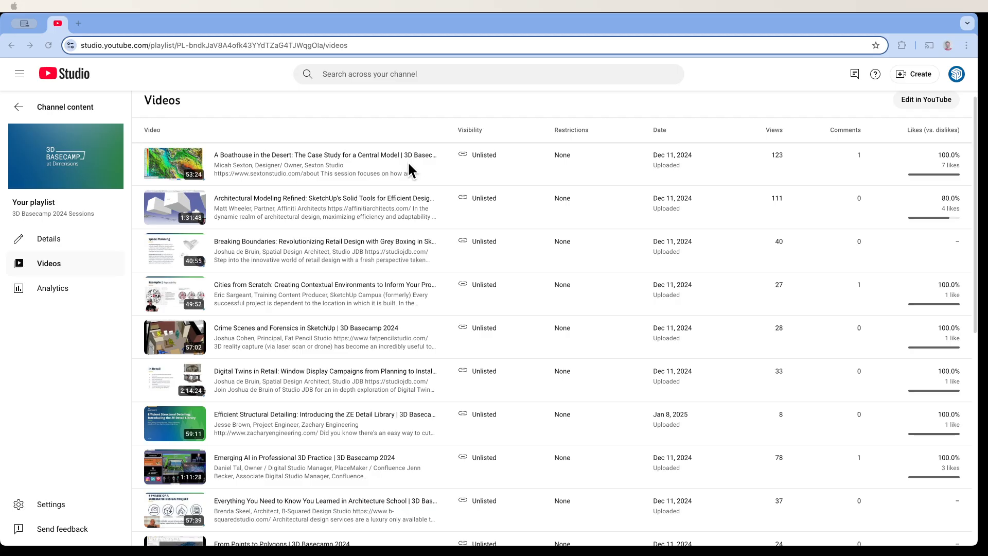
scroll(down, 3)
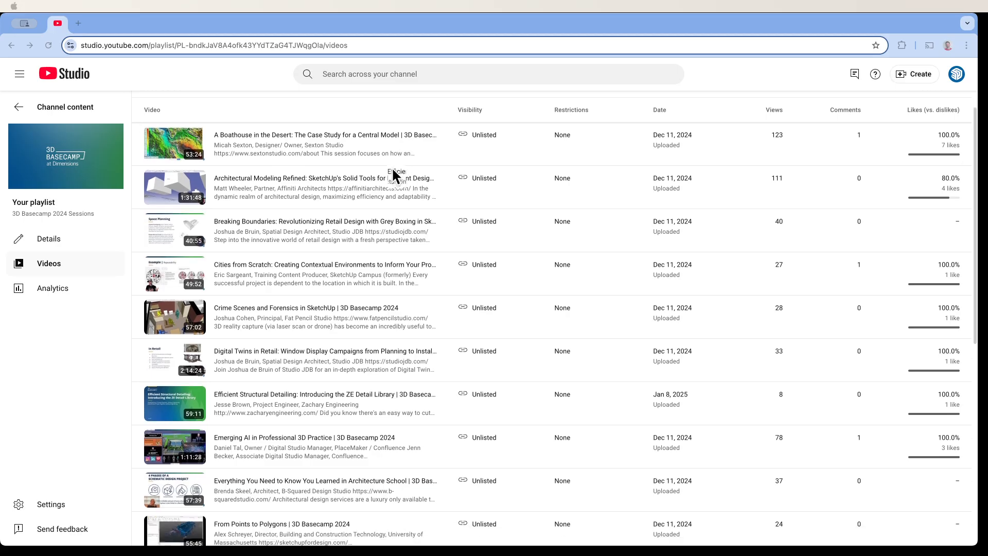
scroll(down, 3)
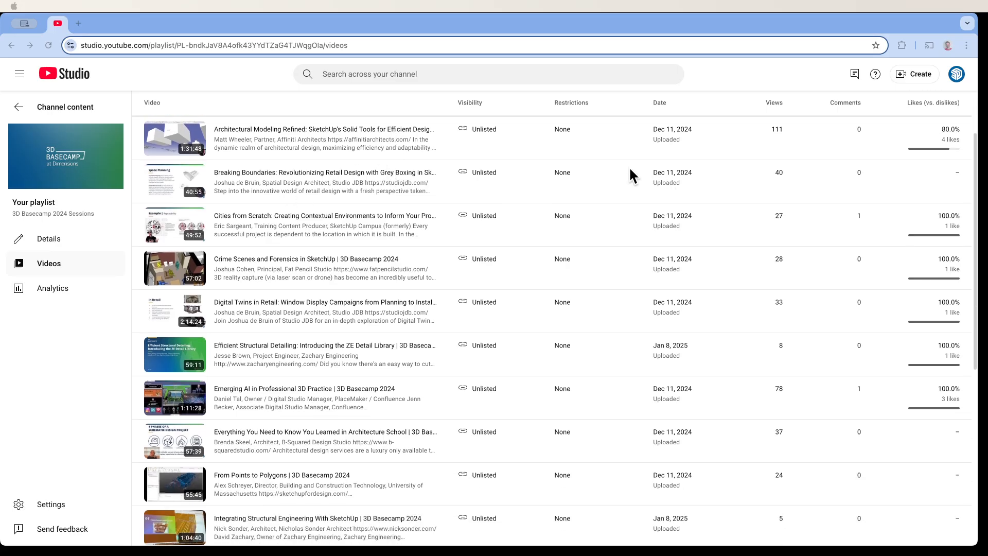
mouse_move(321, 164)
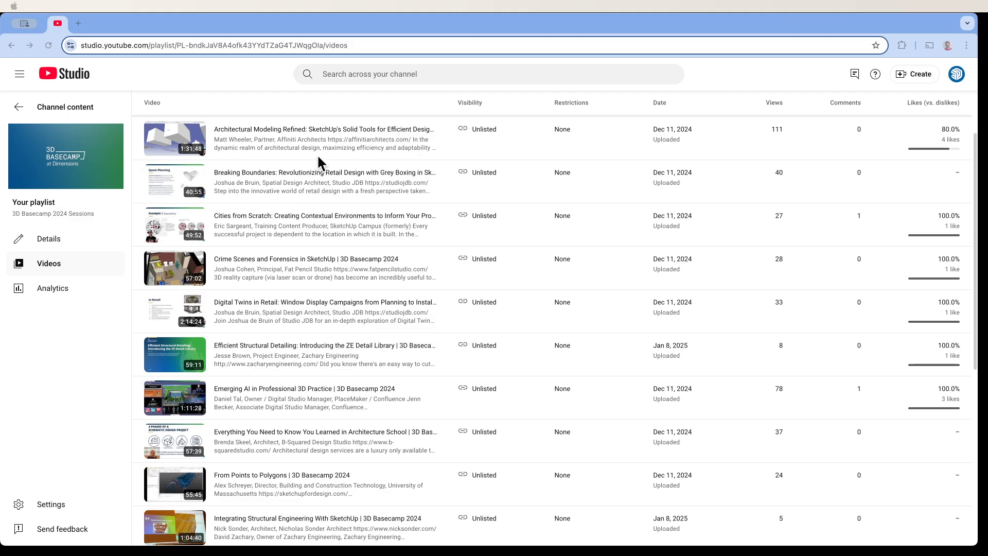
scroll(down, 3)
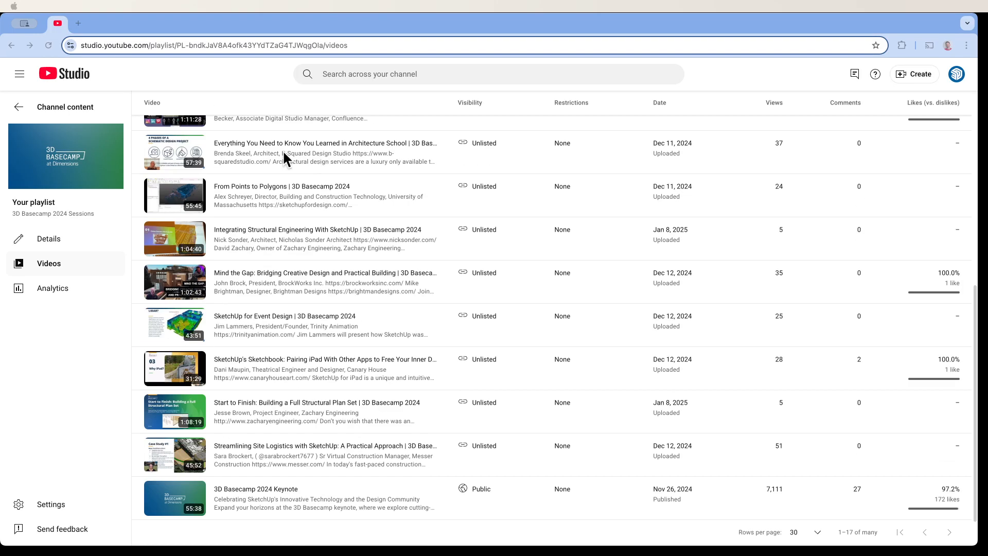
scroll(down, 3)
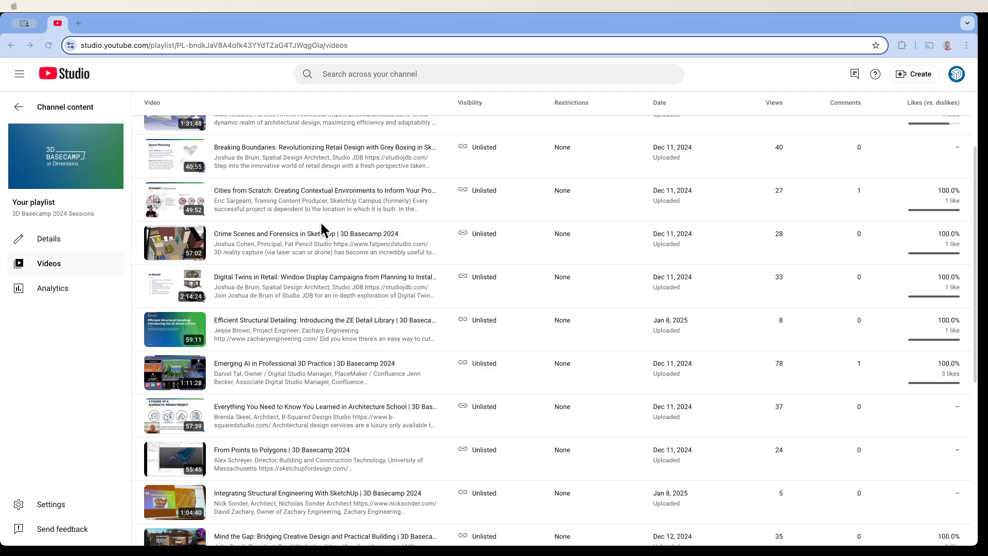
mouse_move(363, 234)
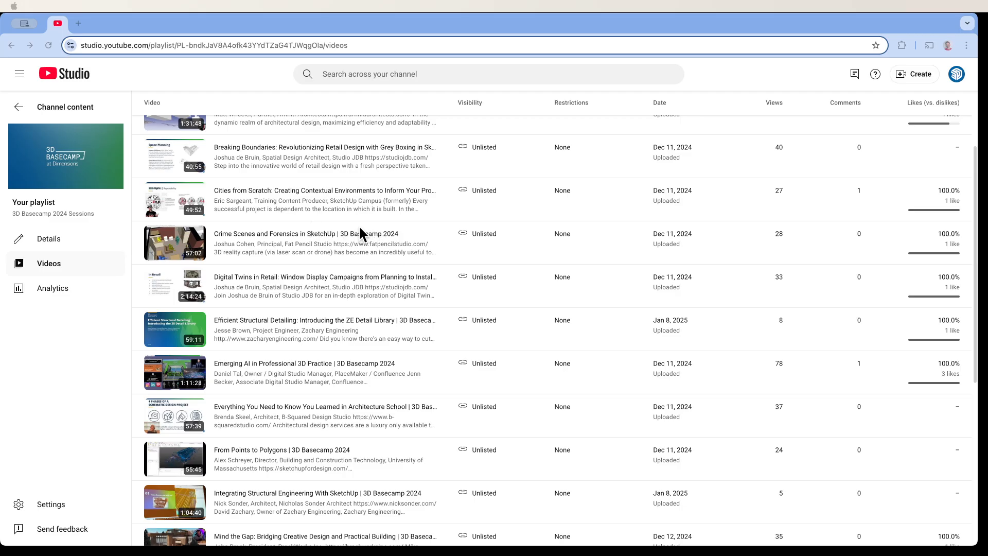
mouse_move(334, 225)
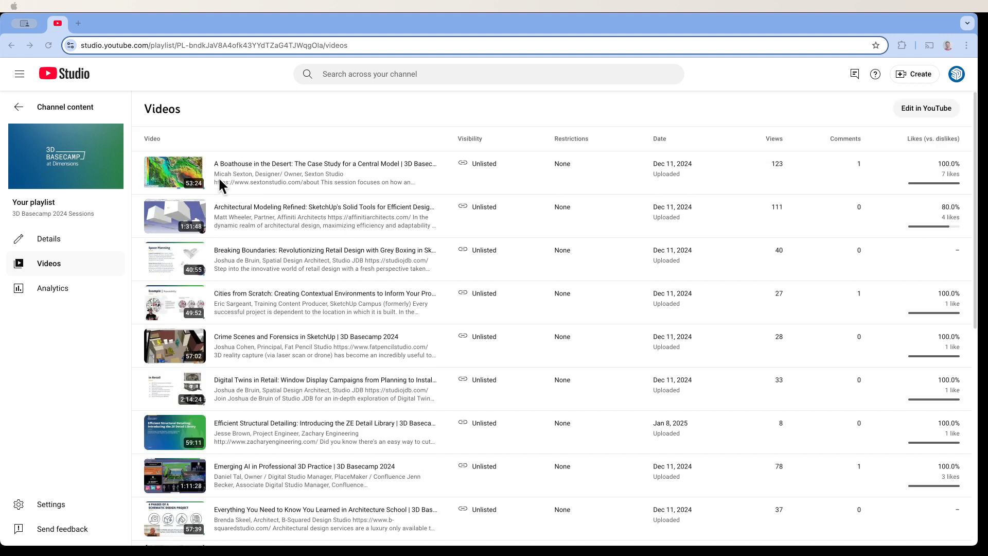
scroll(down, 3)
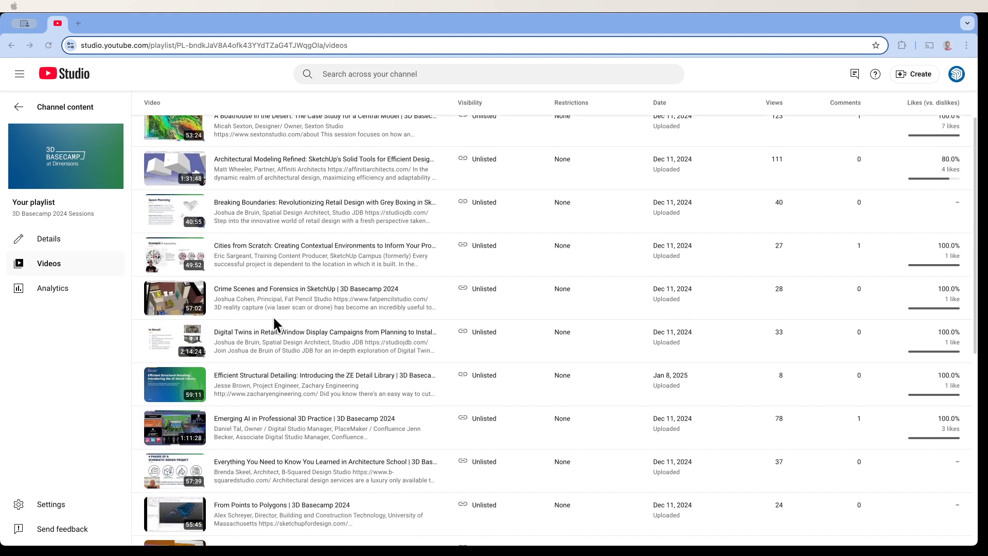
mouse_move(364, 218)
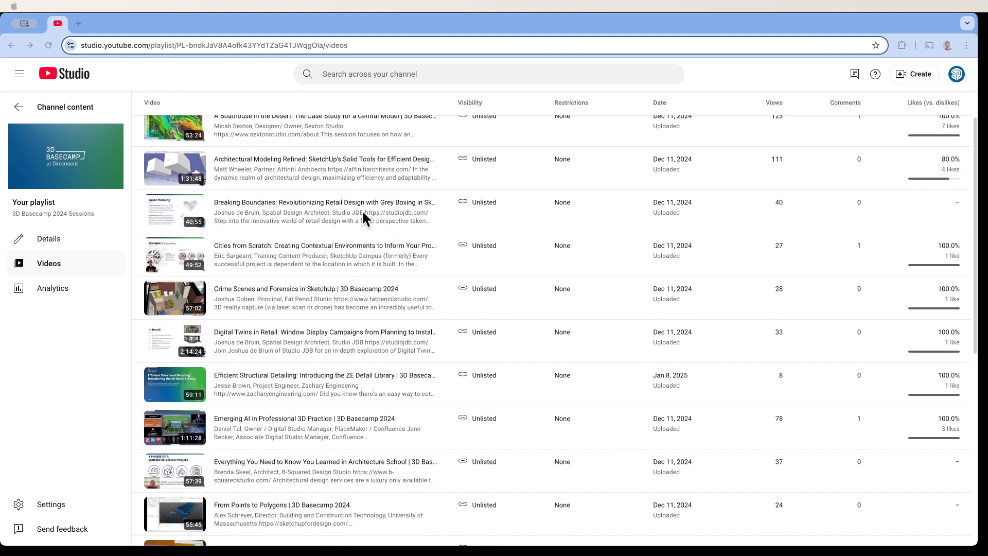
mouse_move(421, 273)
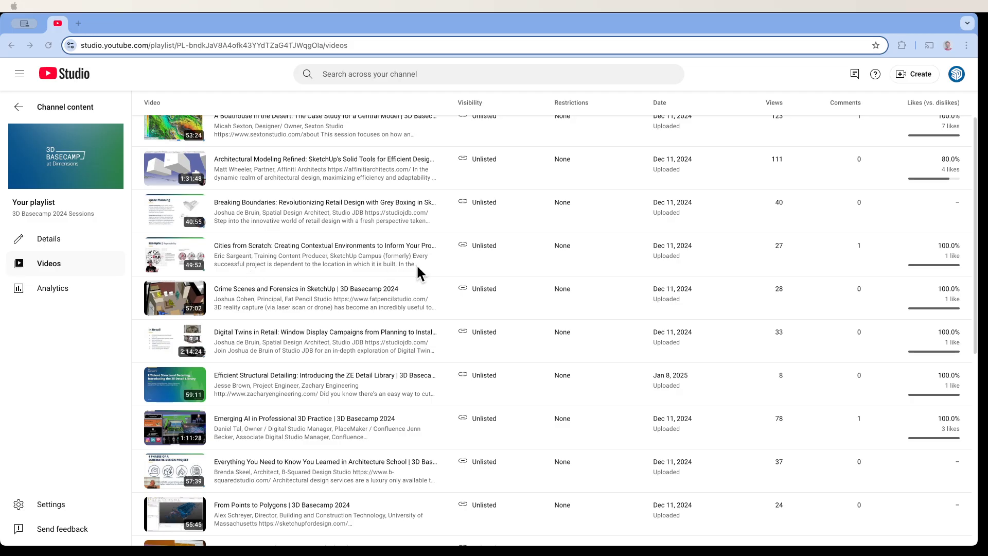